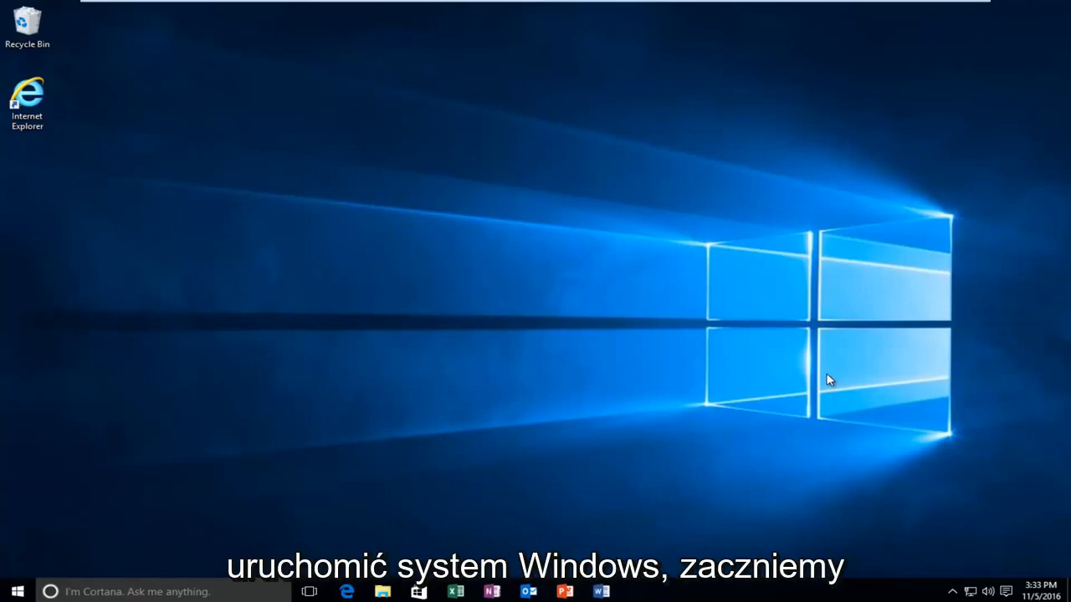
mouse_move(934, 366)
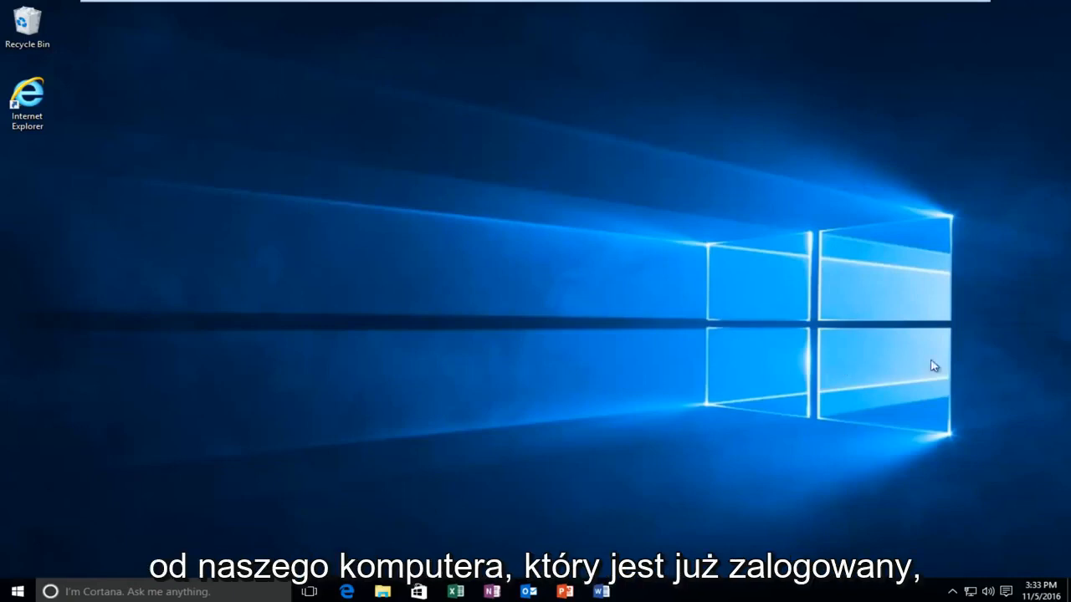
mouse_move(638, 305)
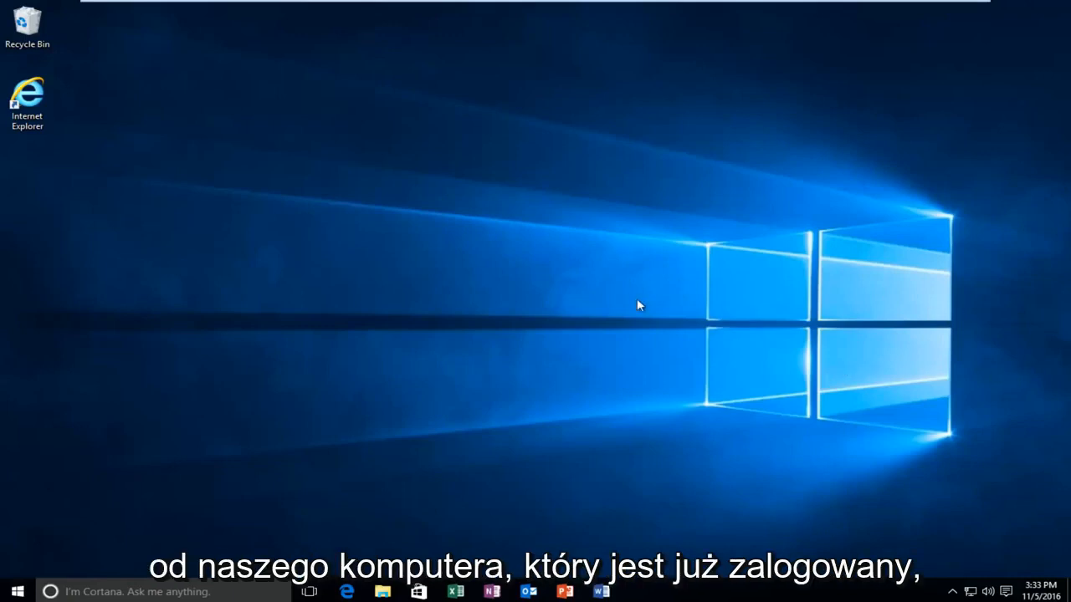
mouse_move(633, 303)
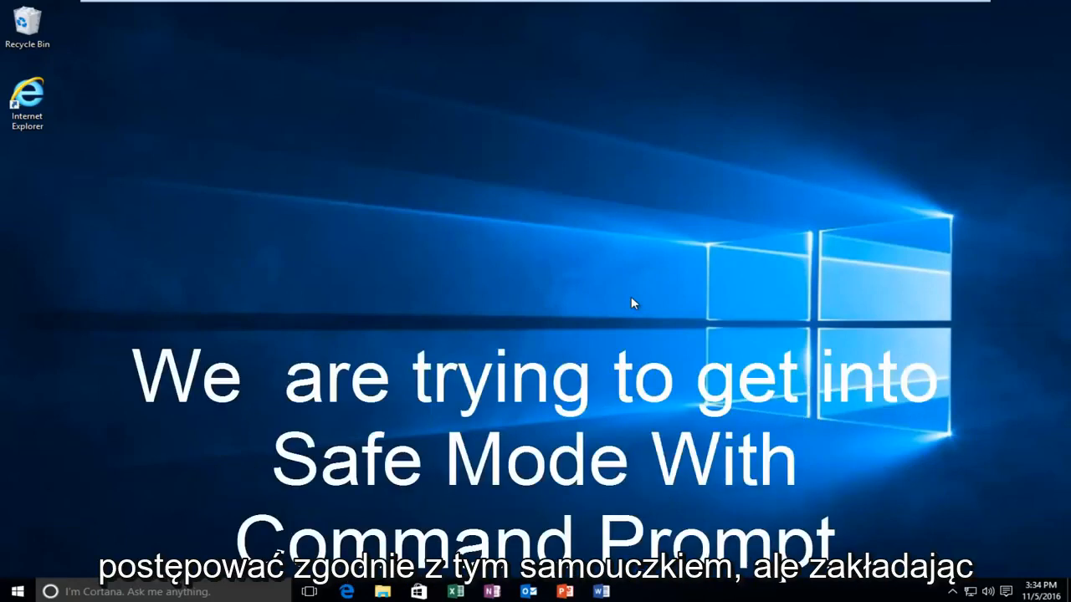
mouse_move(629, 275)
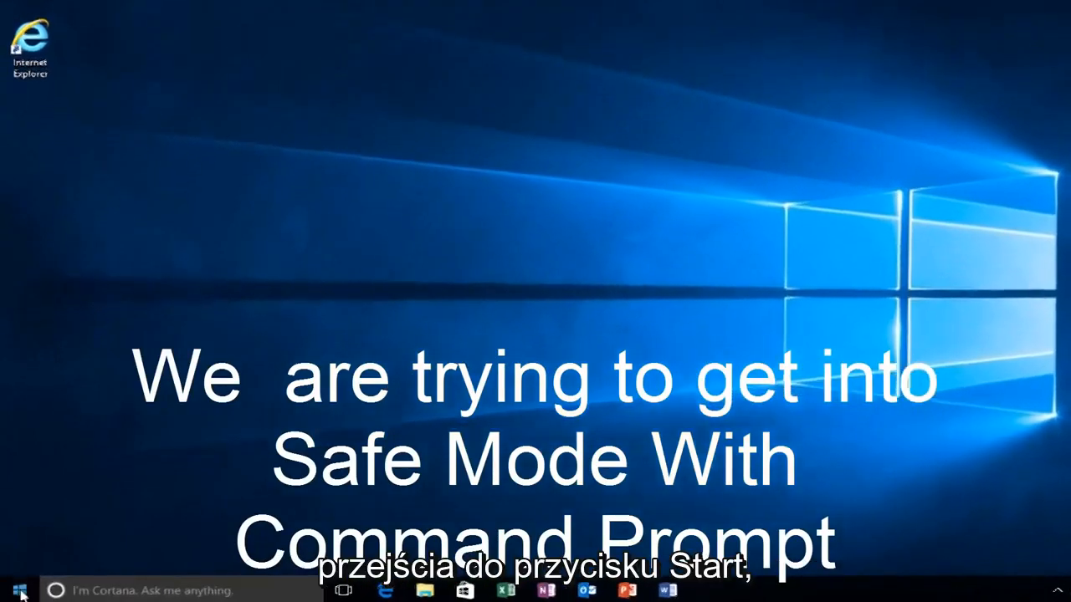
Restart the PC from Start > Power into the recovery environment's Troubleshoot options
left_click(14, 589)
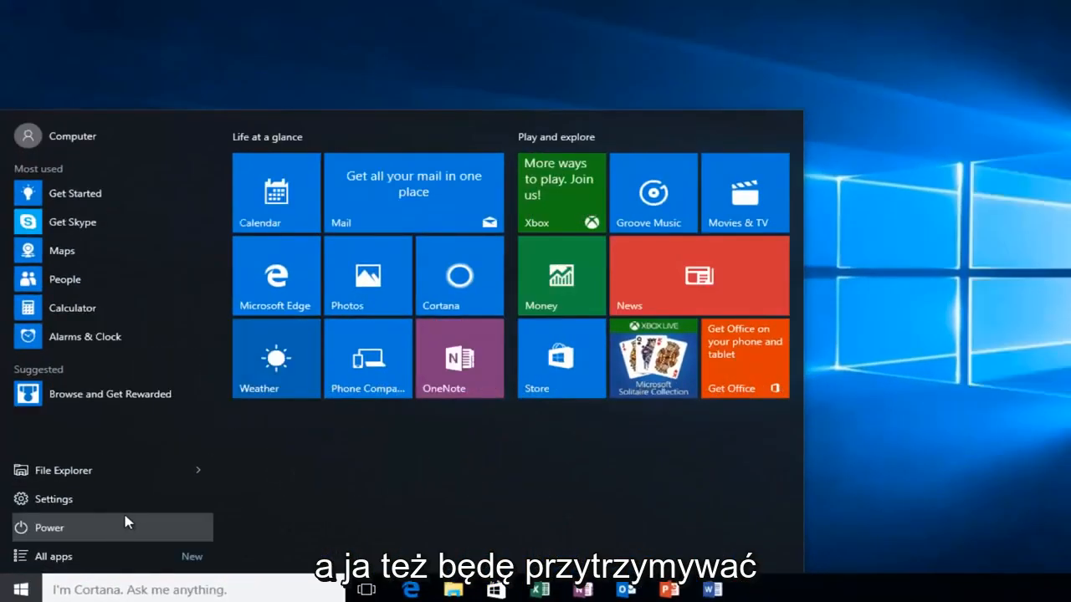
left_click(50, 527)
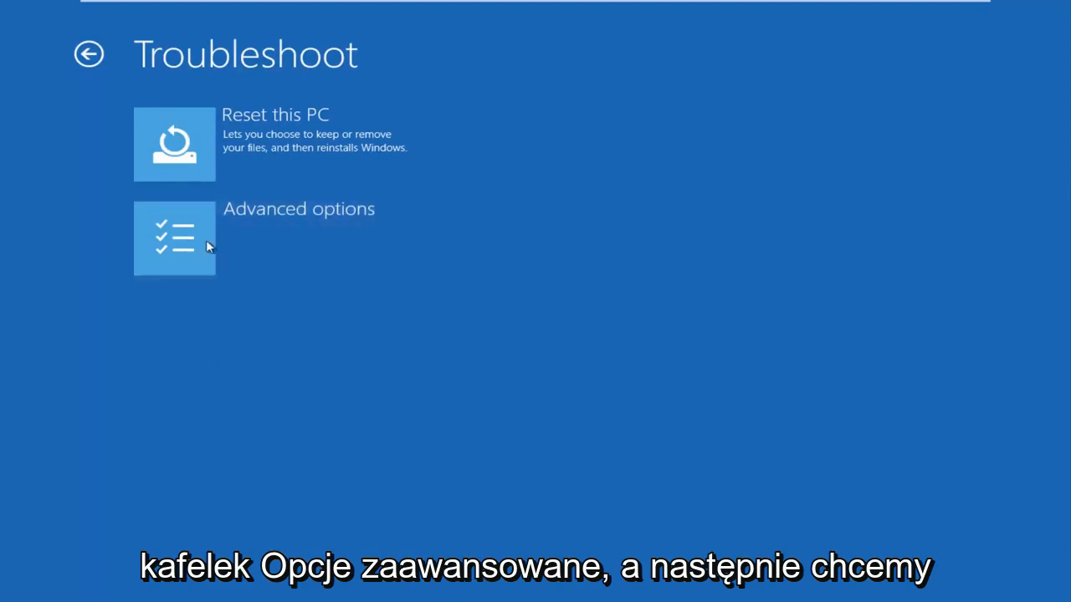
Launch Command Prompt from Advanced options, entering the account password to reach X:\windows\system32
left_click(174, 237)
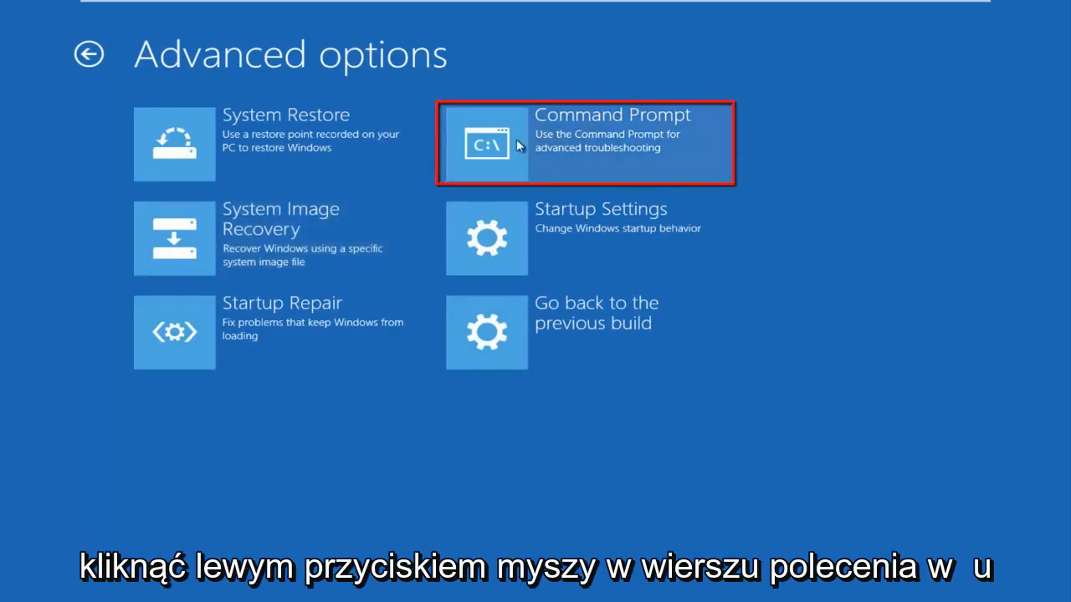
left_click(585, 144)
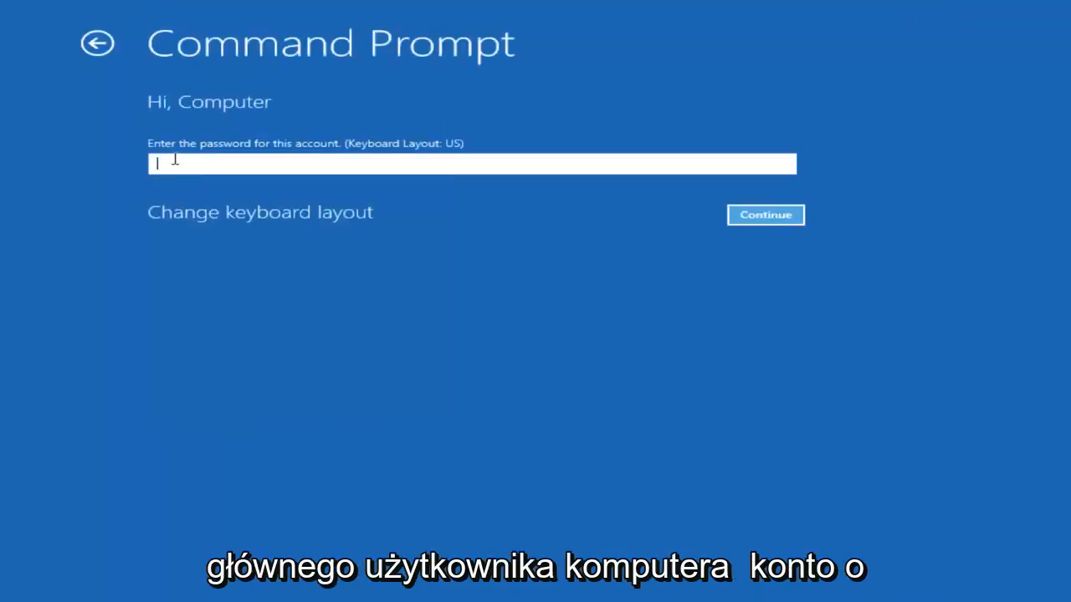
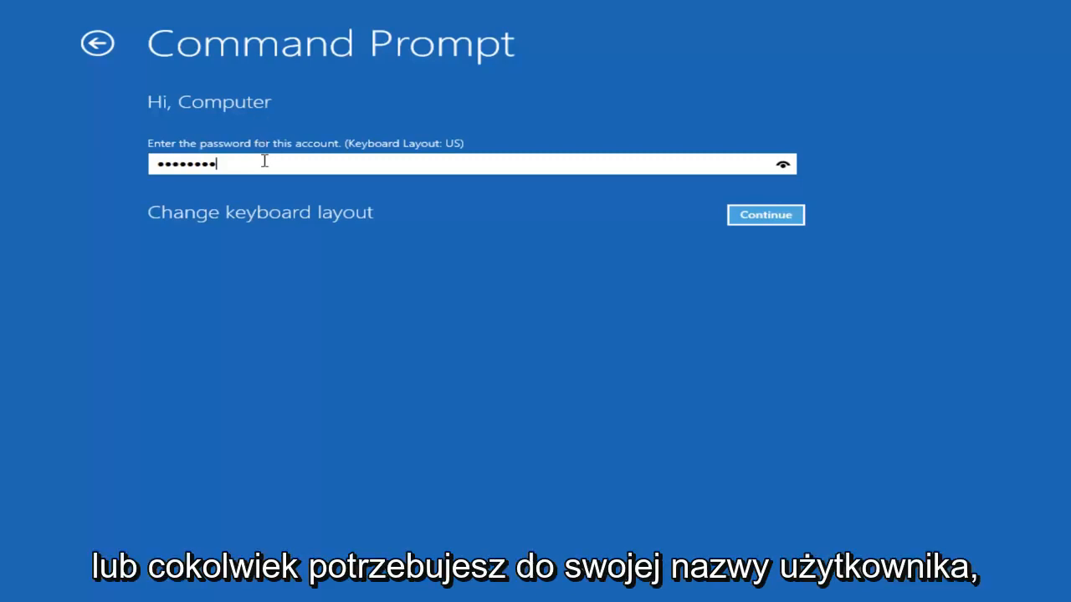
left_click(765, 214)
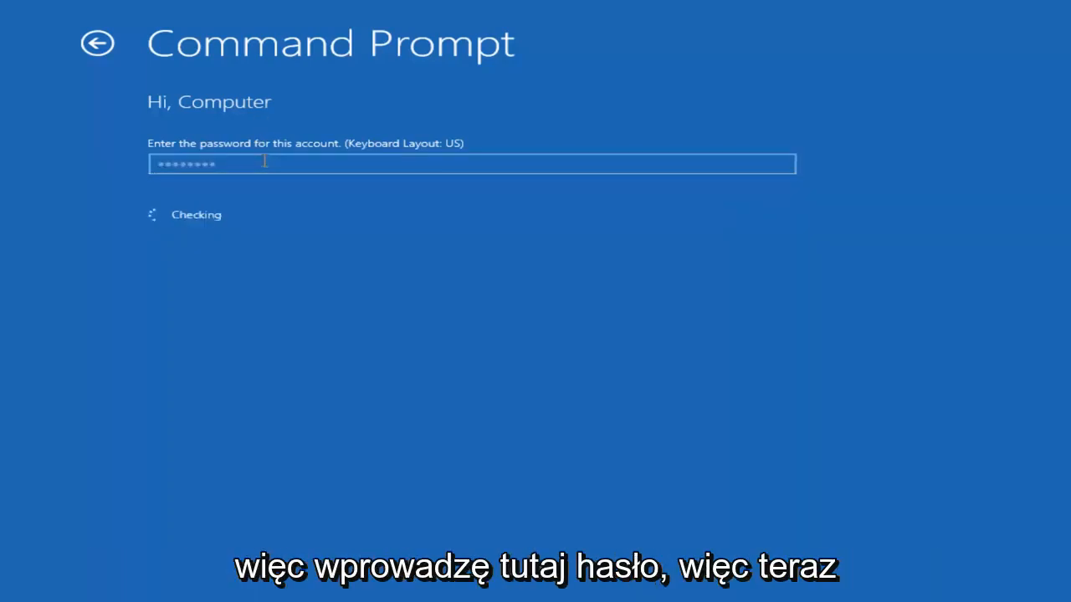
key("enter")
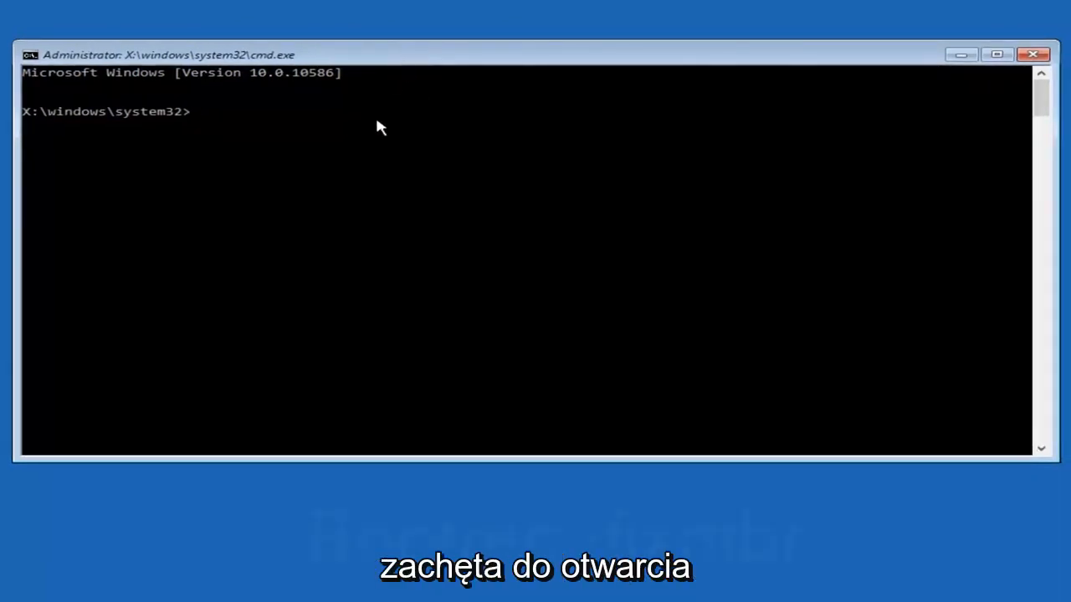
Run Bootrec /fixmbr to repair the master boot record successfully
type("B")
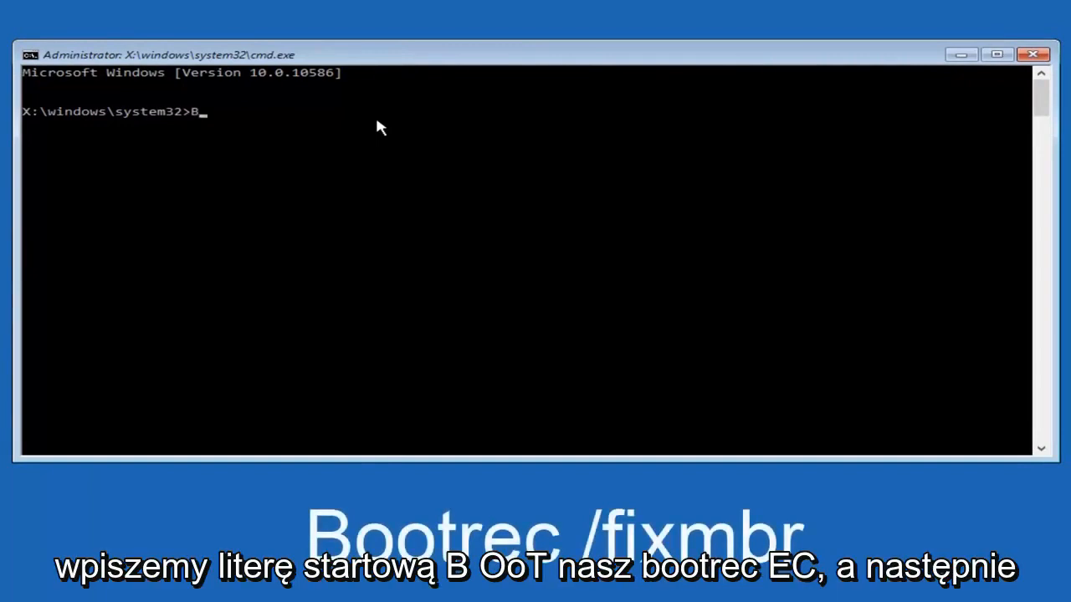
type("ootr")
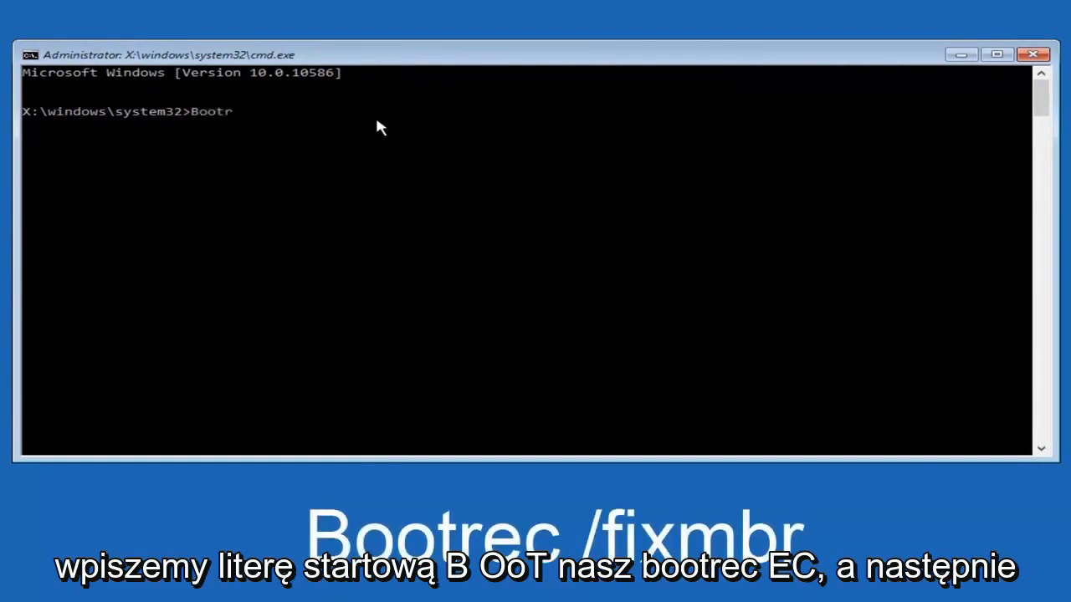
type("ec /")
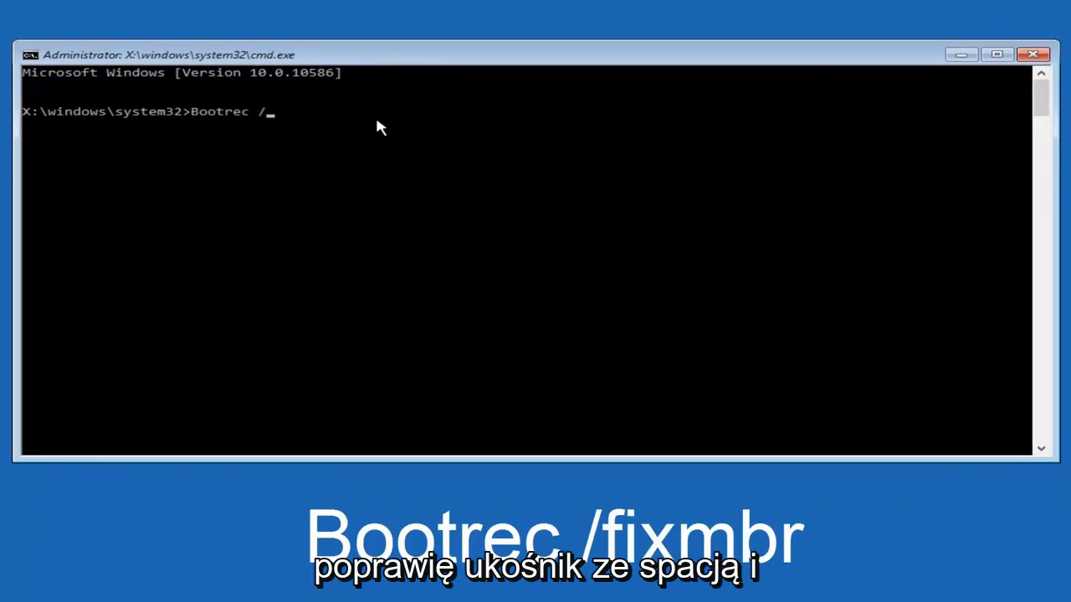
type("fix")
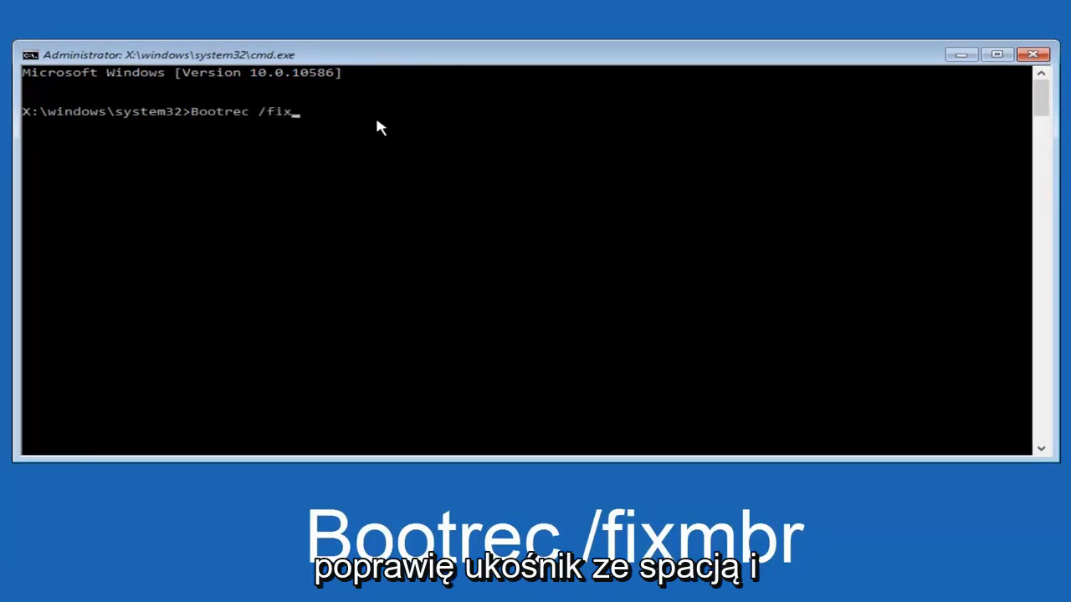
type("mbr")
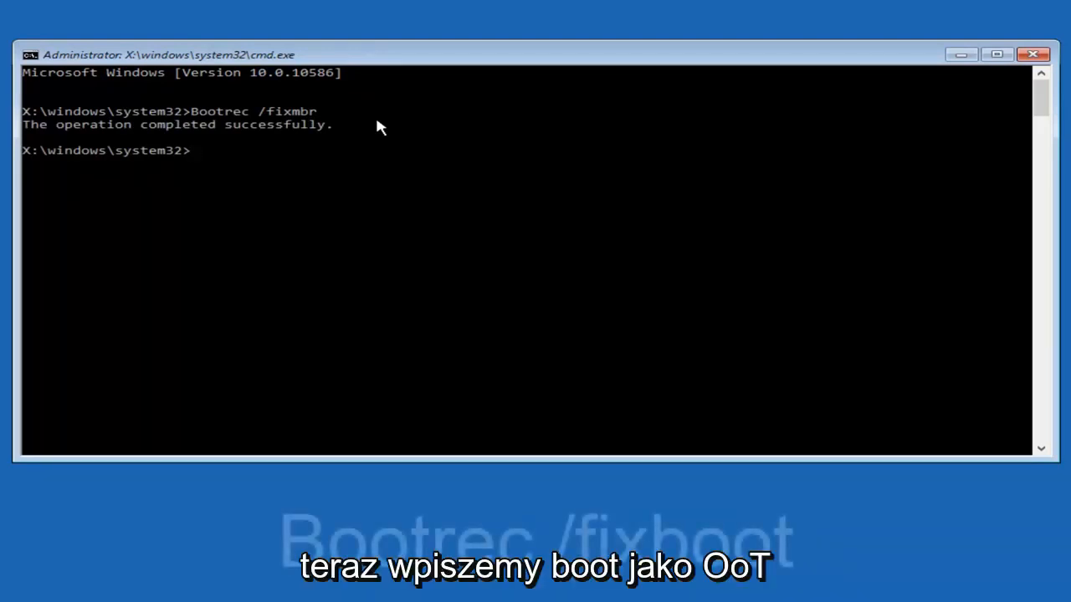
Run Bootrec /fixboot to repair the boot sector successfully
type("B")
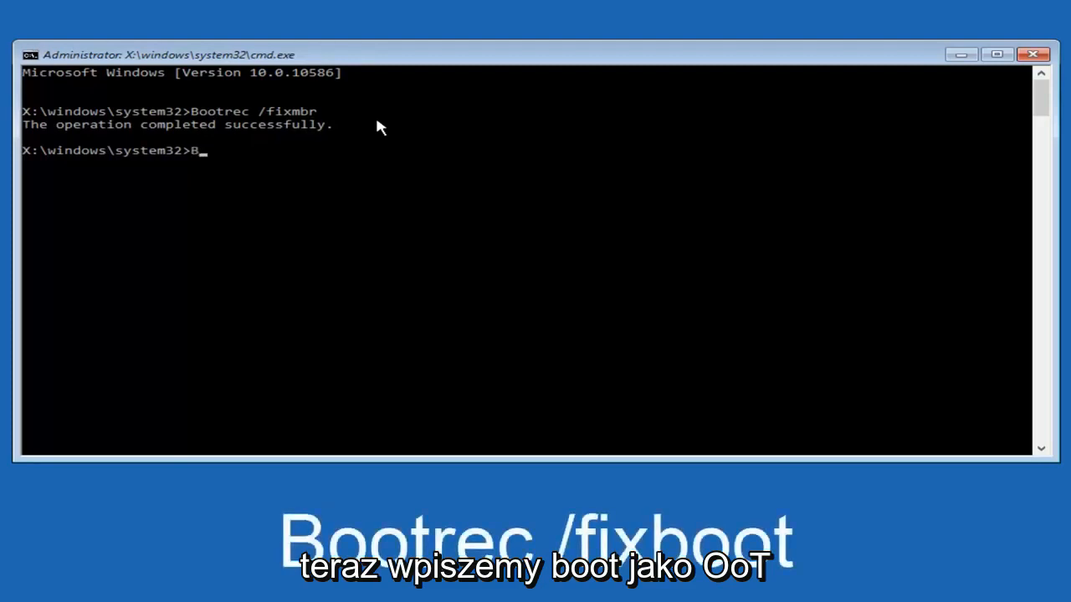
type("ootrec /")
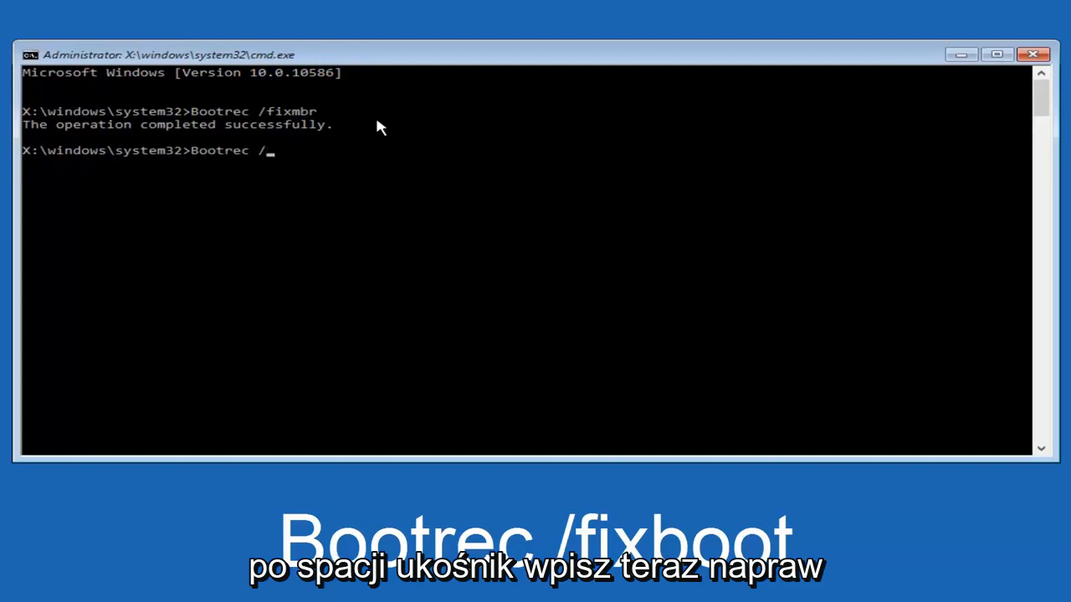
type("f")
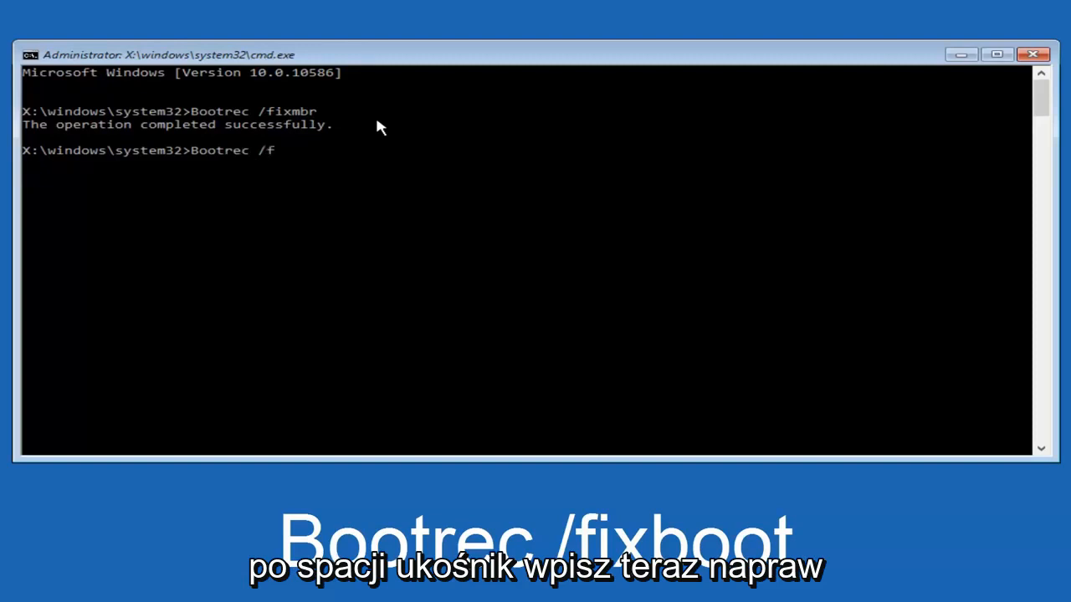
type("ixboot")
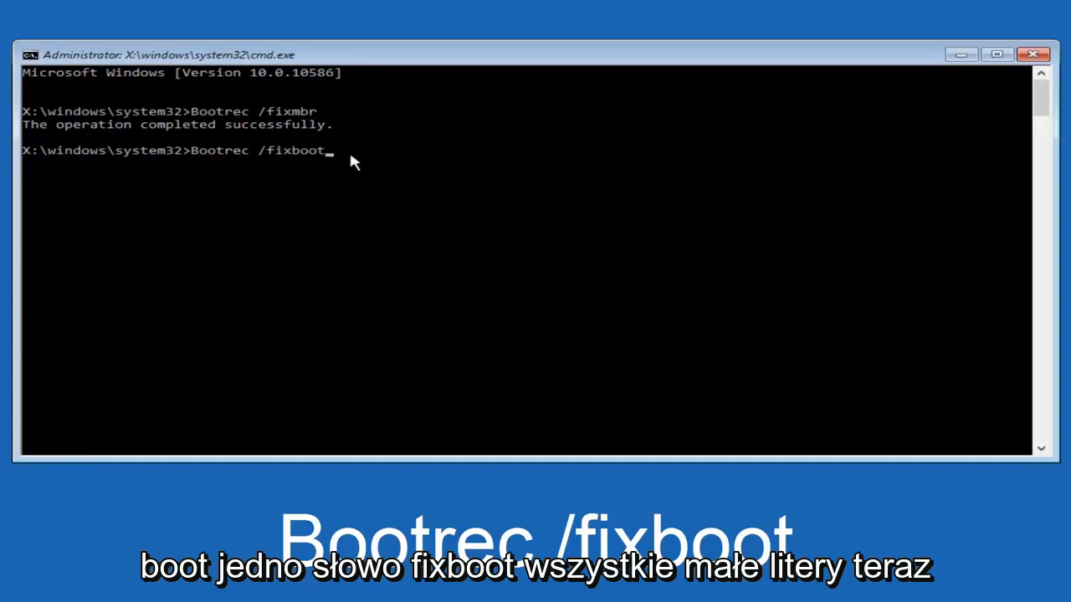
key("enter")
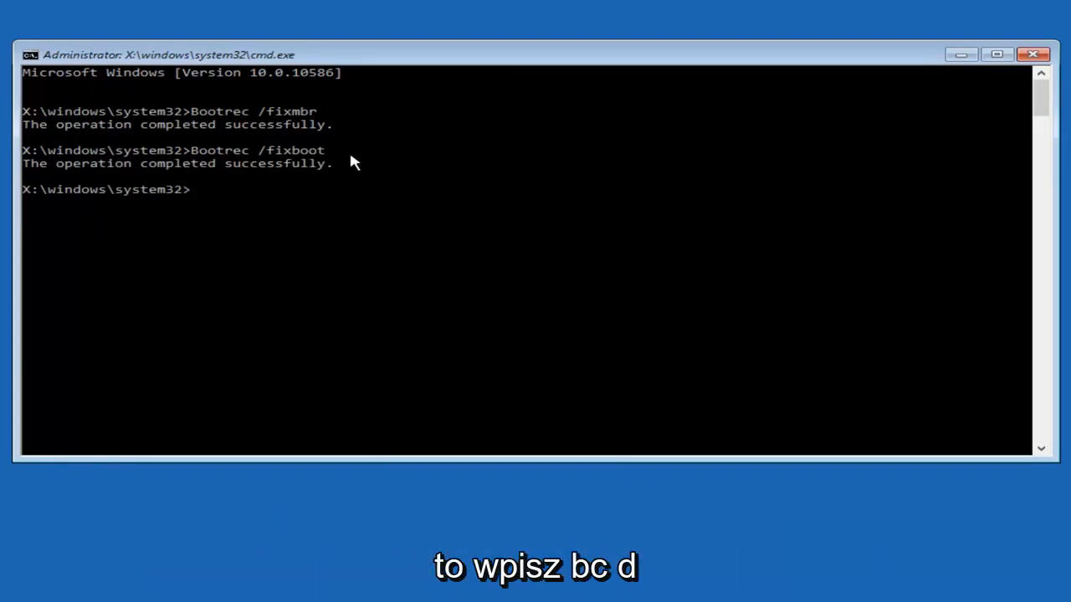
Run bcdedit /export c:\bcdbackup to back up the boot configuration data
type("bc")
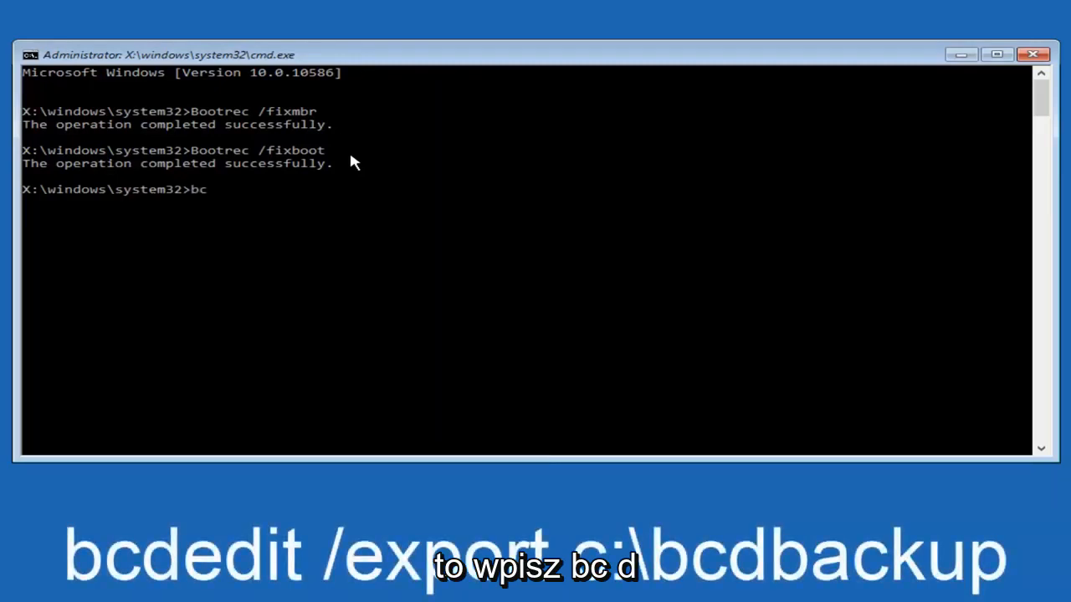
type("de")
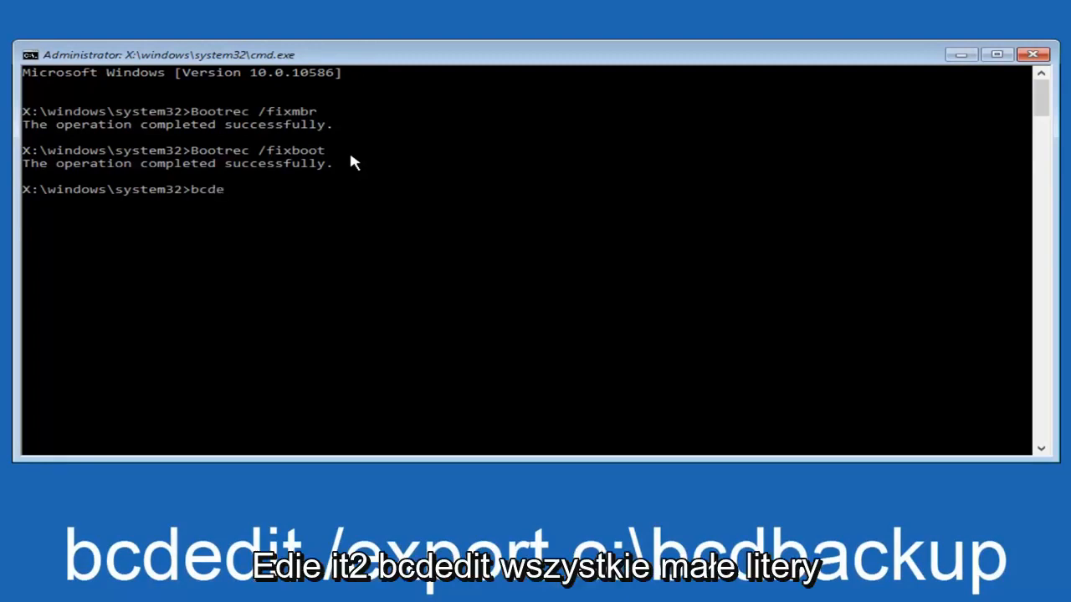
type("dit")
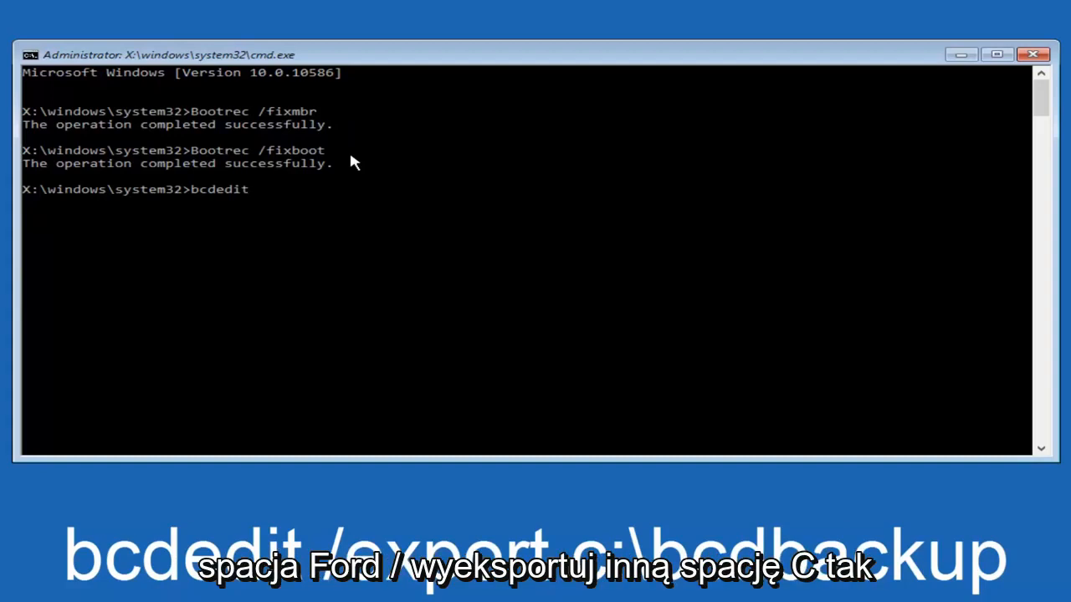
type("/")
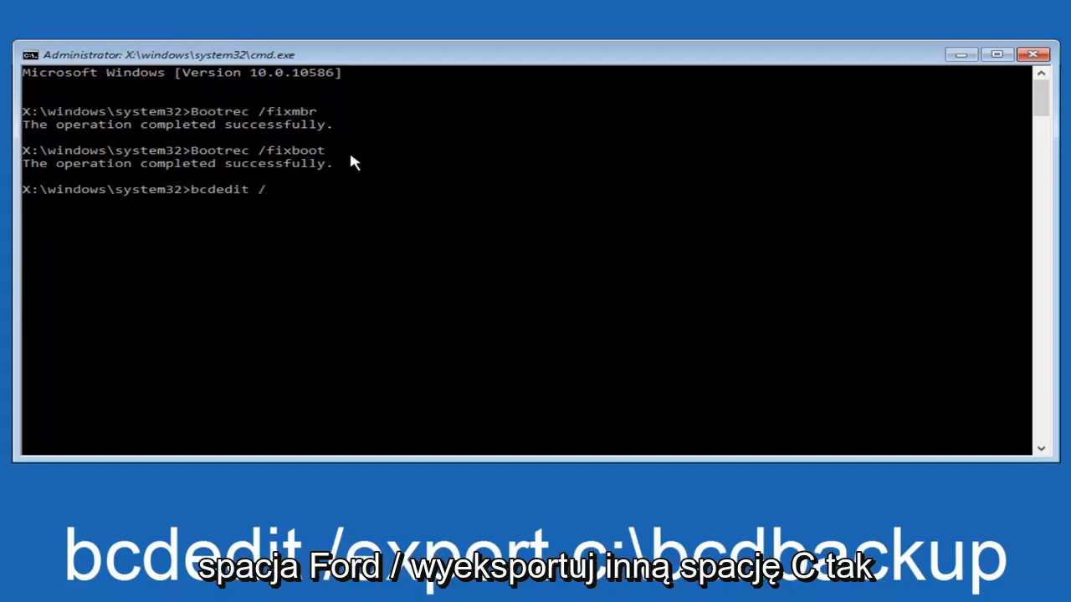
type("export")
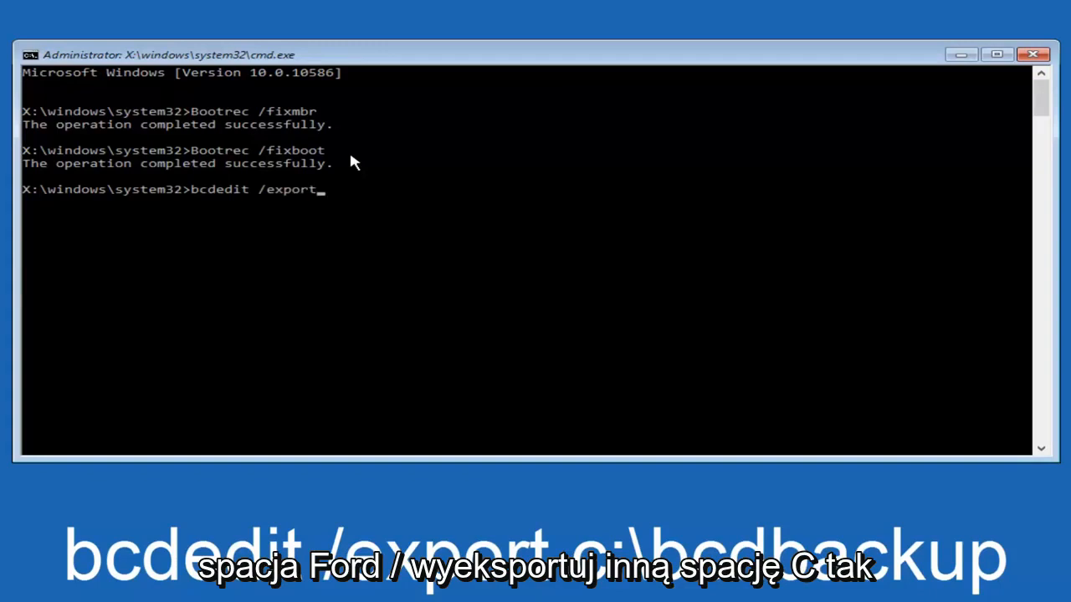
type("c:")
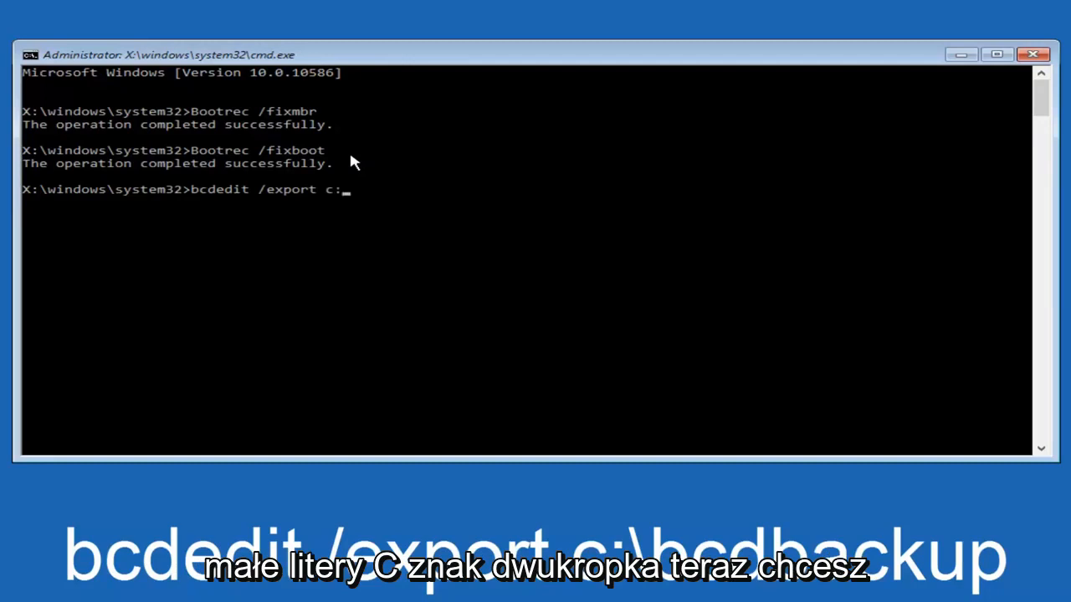
type("\\")
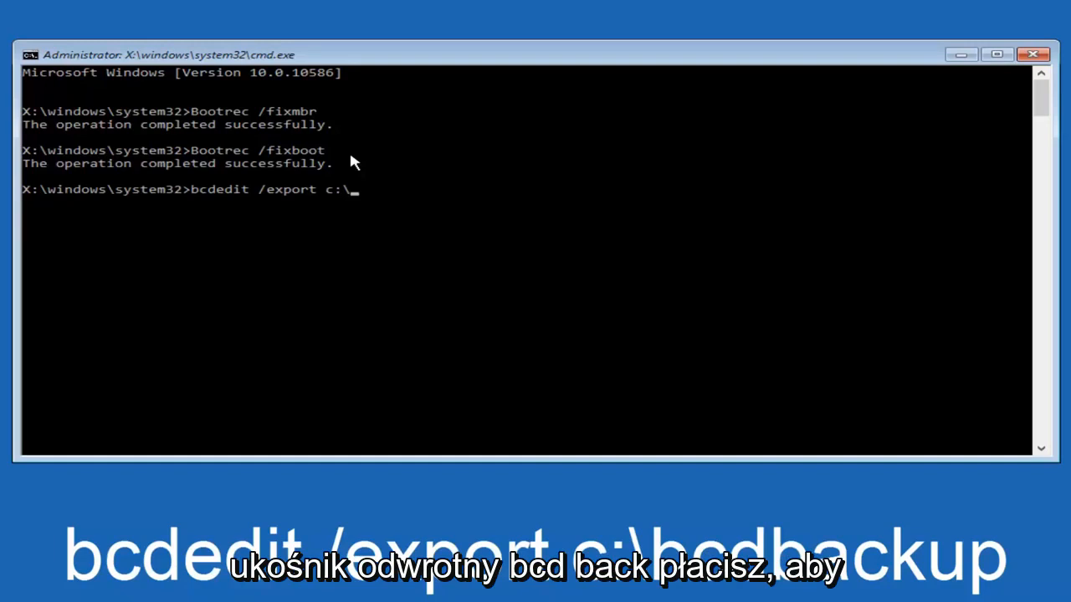
type("bcd")
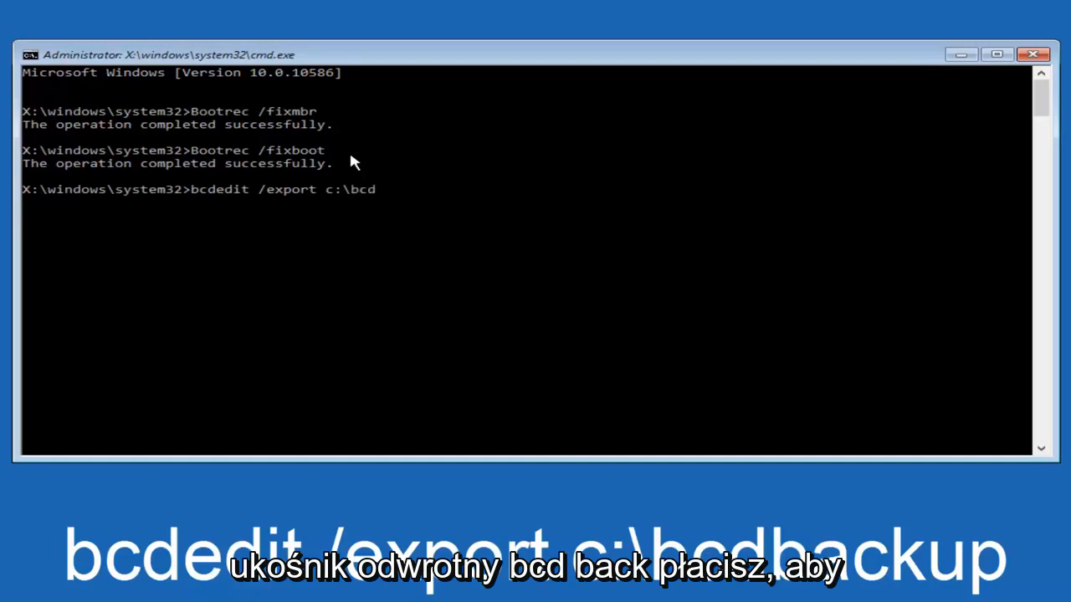
type("backup")
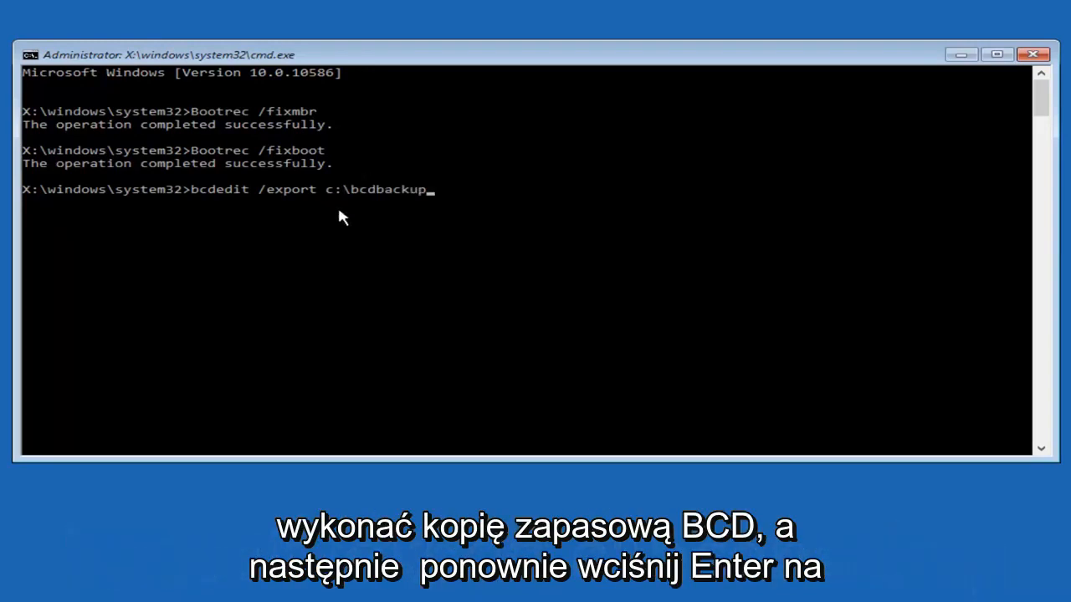
mouse_move(476, 206)
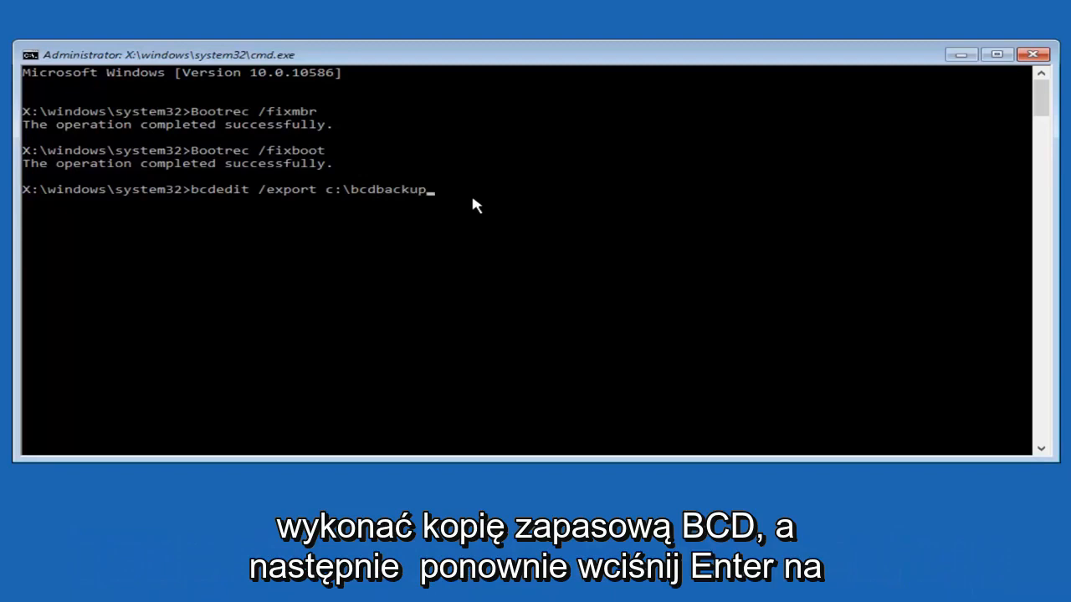
key("Enter")
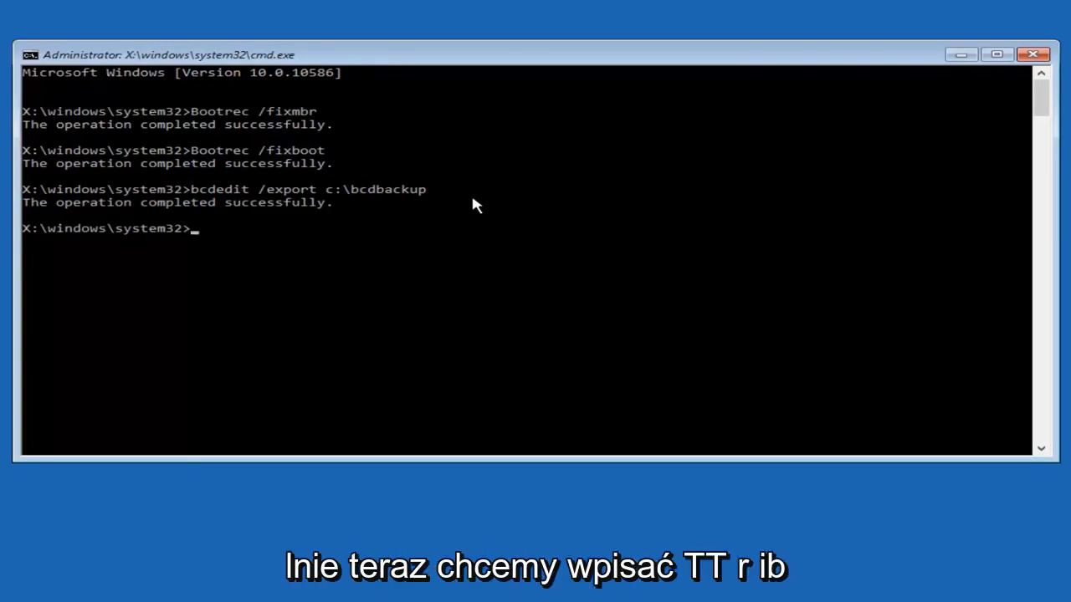
Run attrib c:\boot\bcd -h -r -s to clear the BCD file's hidden, read-only and system attributes
type("a")
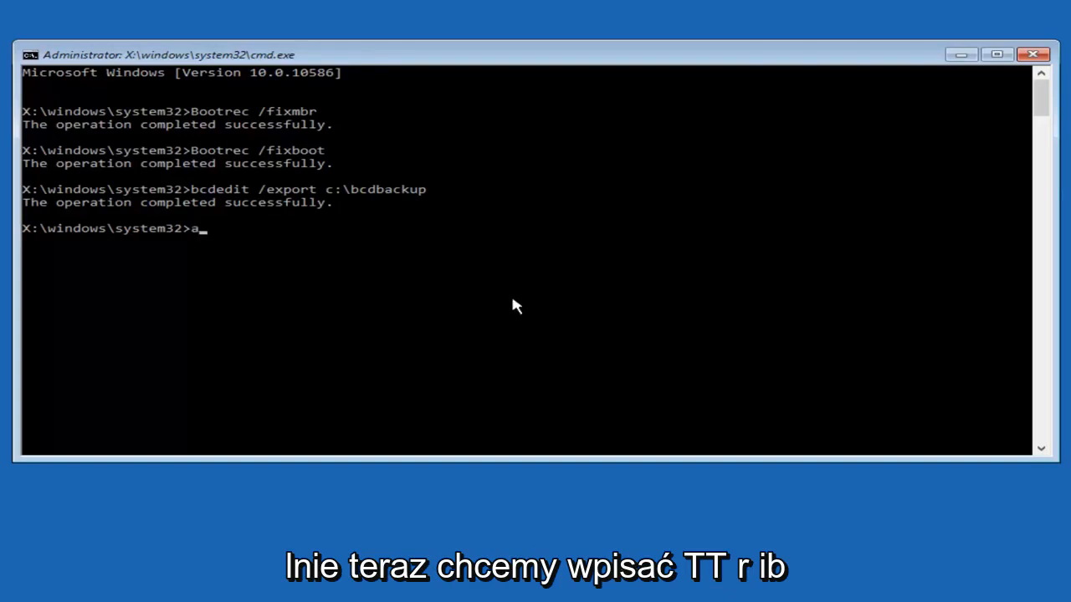
type("ttrib")
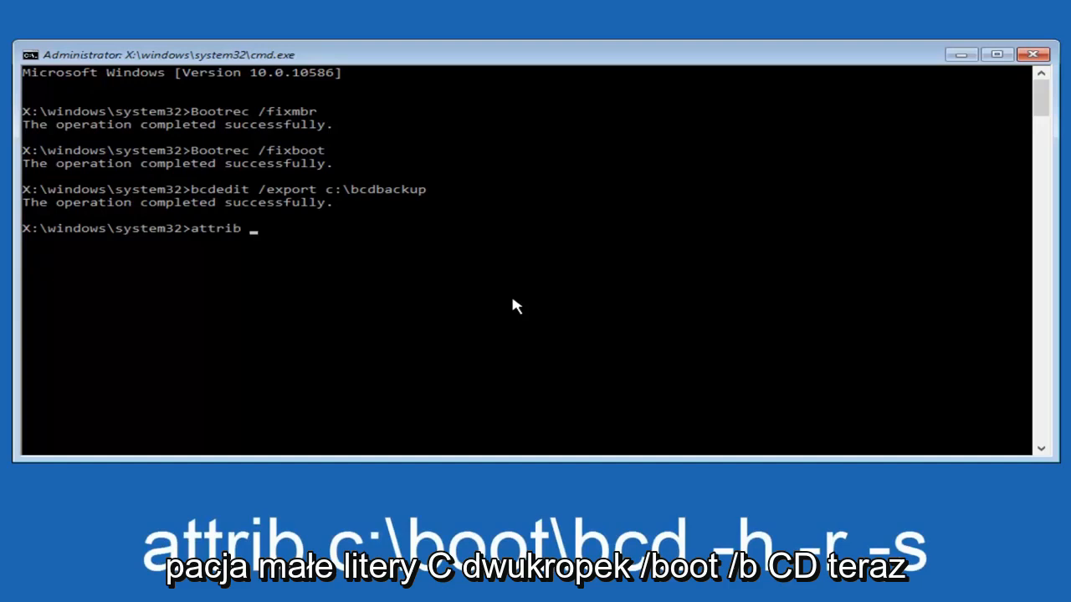
type("c")
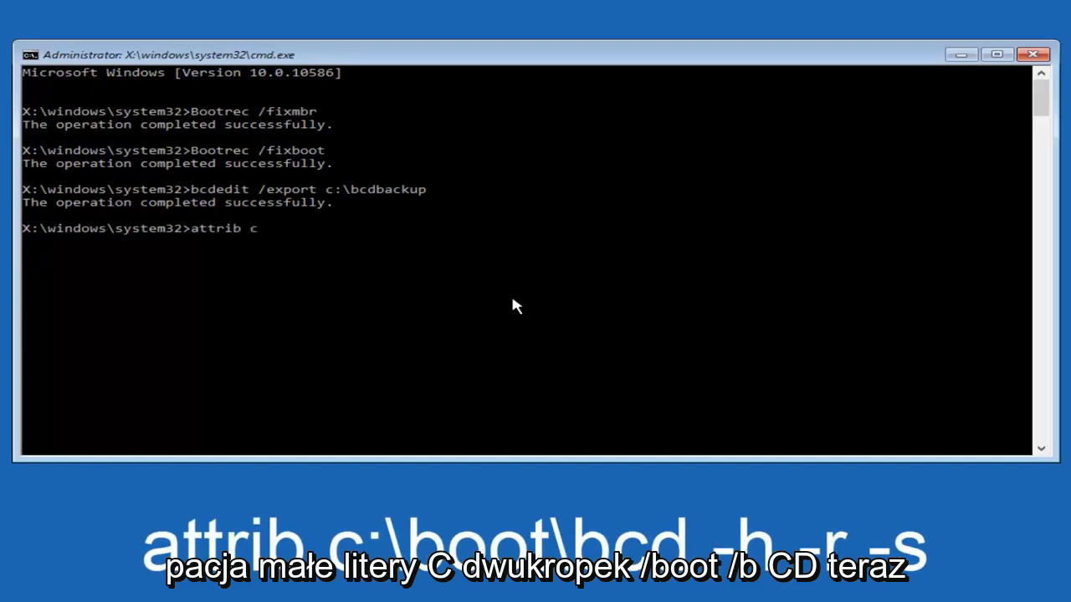
type(":")
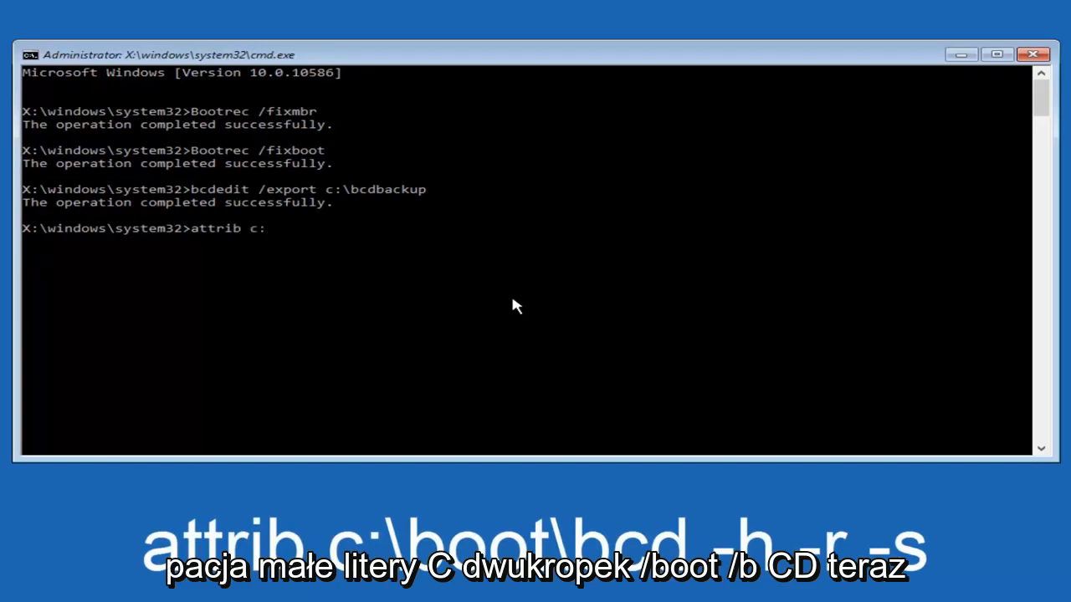
type("\\boot")
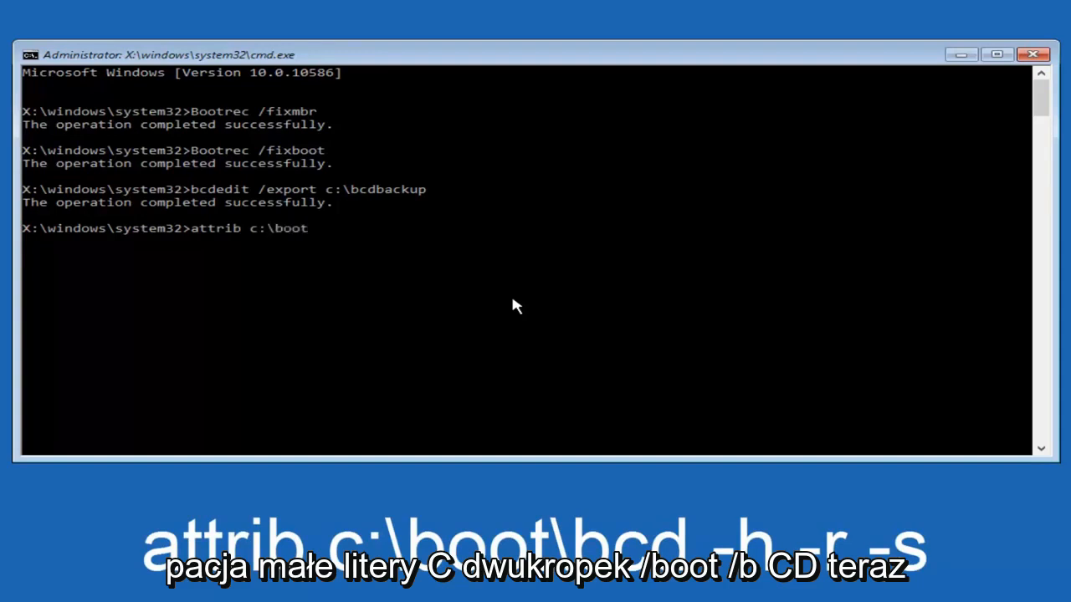
type("\\")
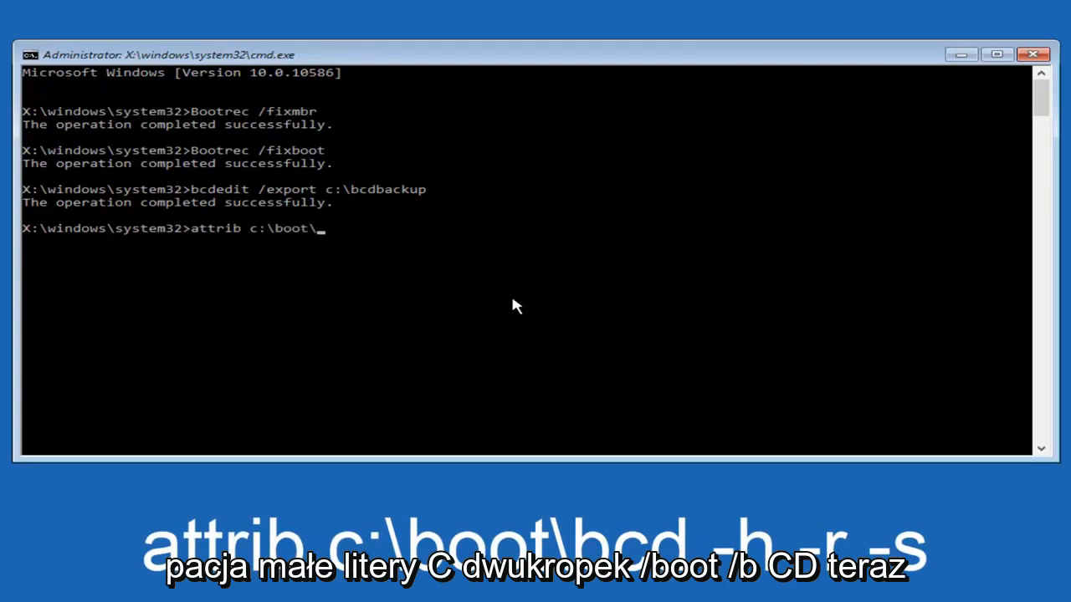
type("bcd")
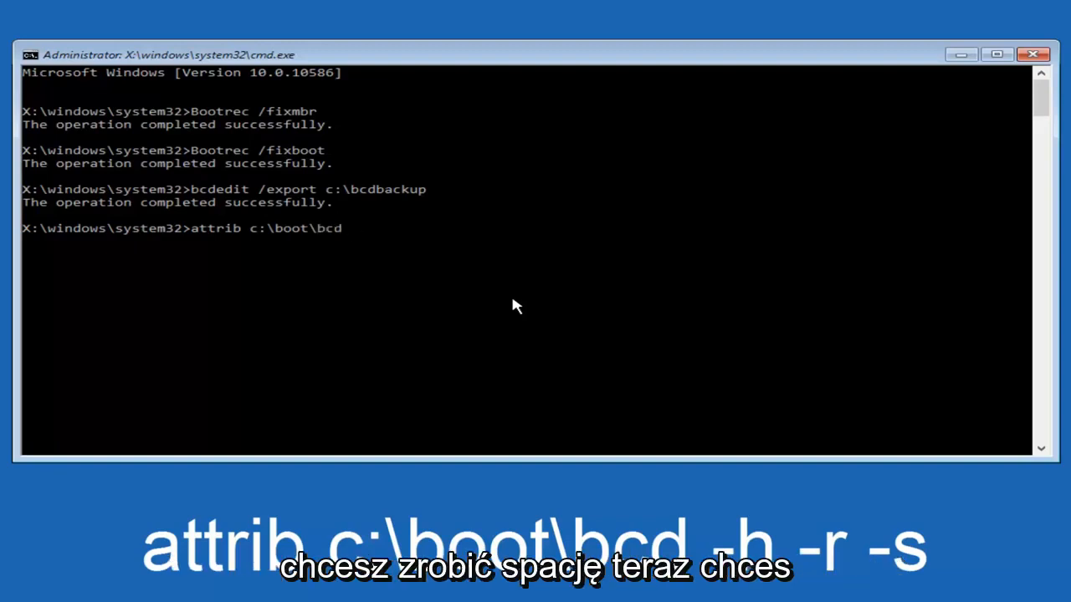
type("-")
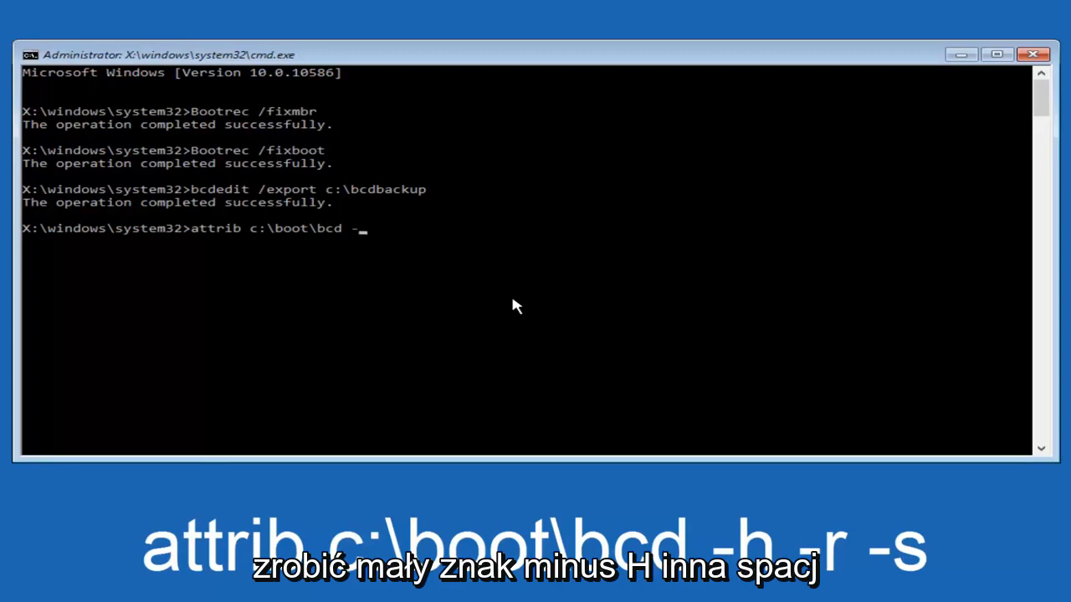
type("h")
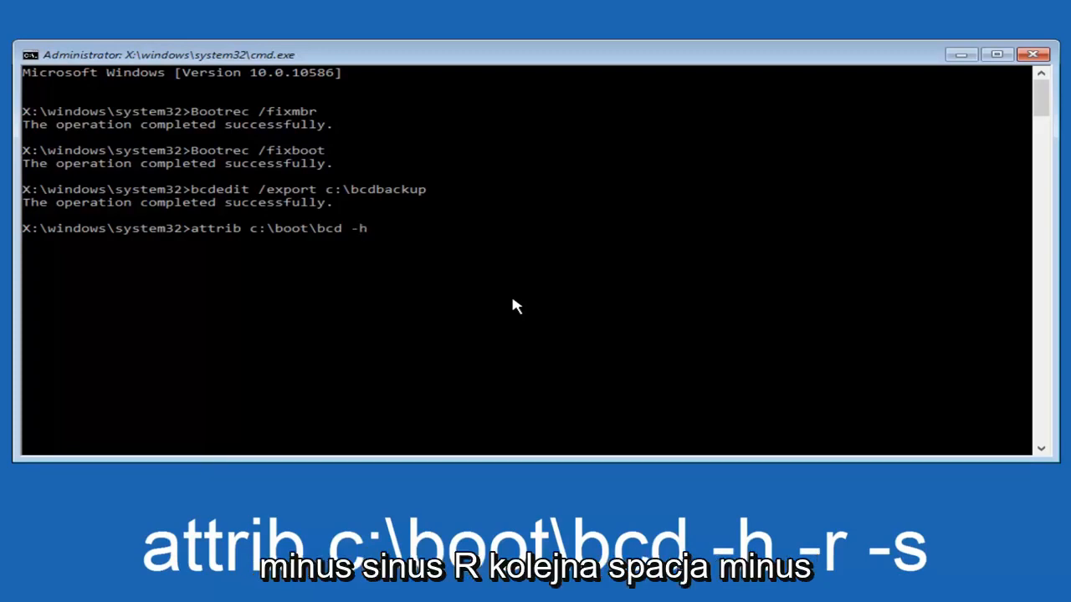
type("-r -s")
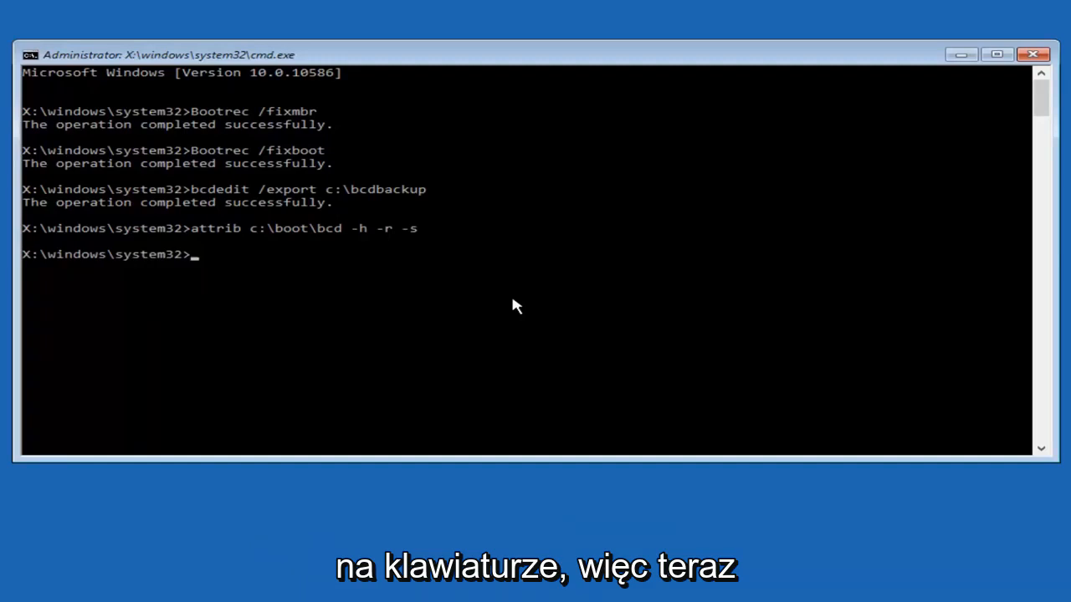
Run ren c:\boot\bcd bcd.old to rename the old boot configuration file
type("ren")
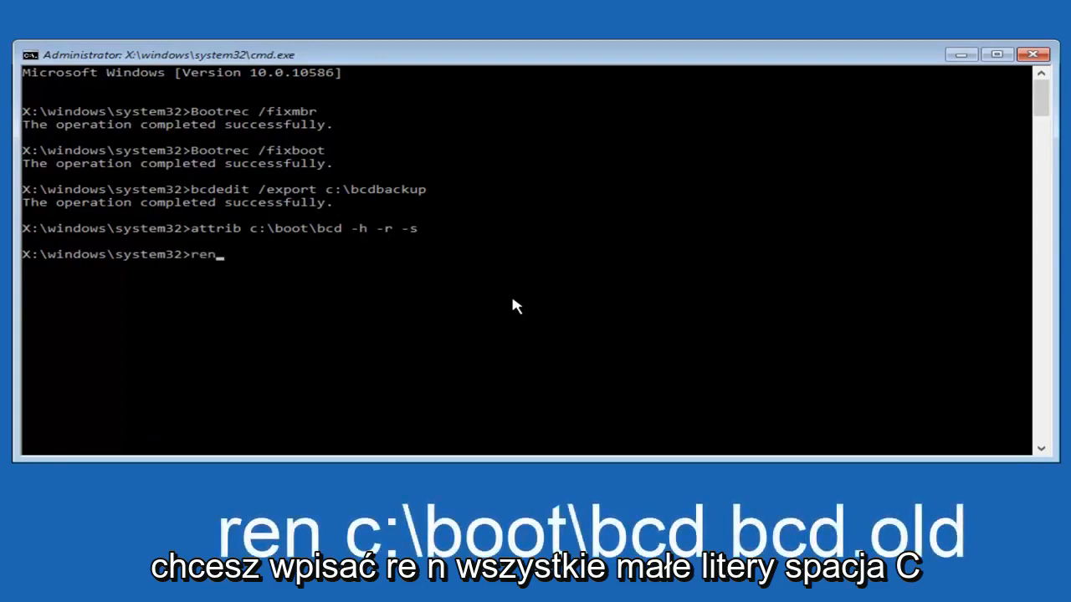
type("\" \"")
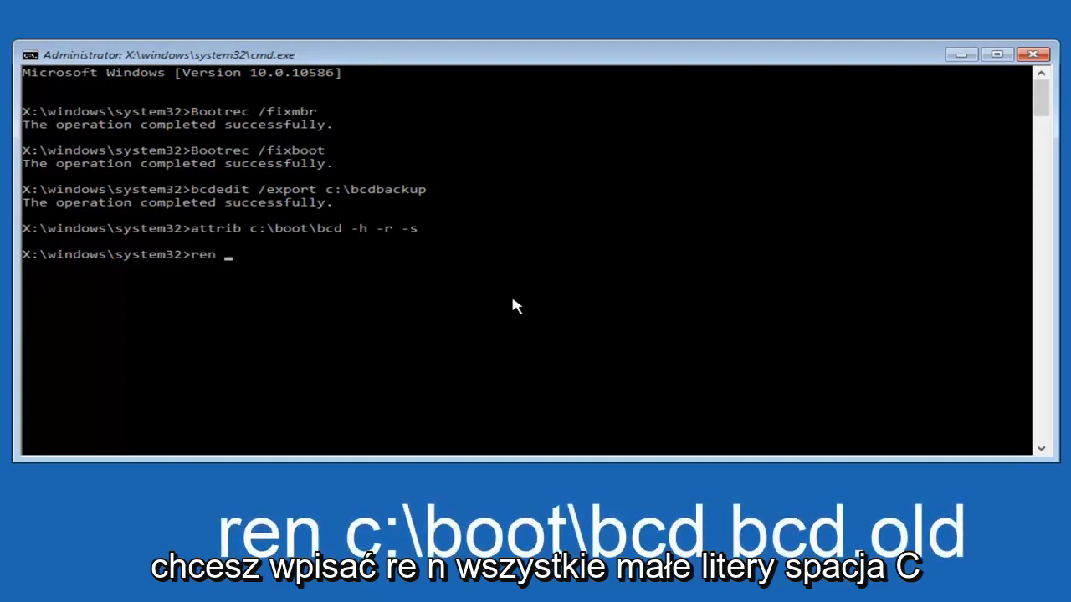
type("c")
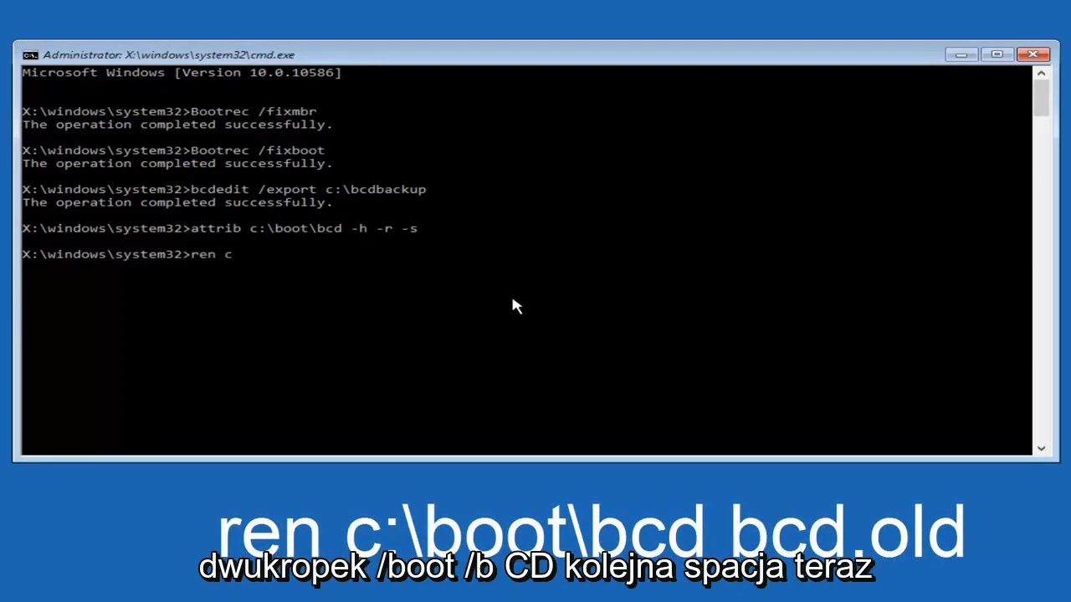
type(":")
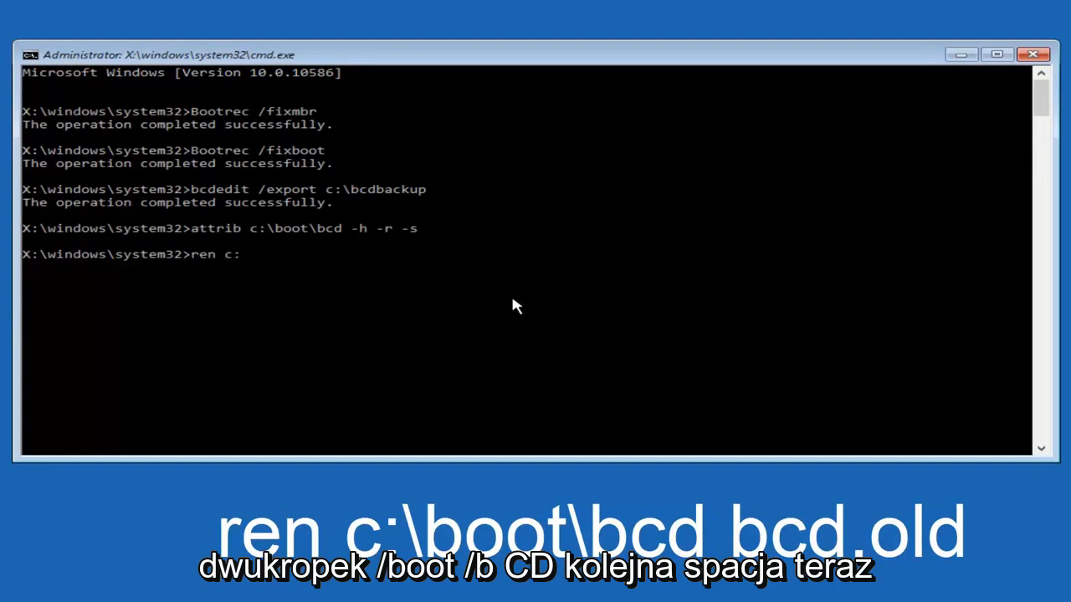
type("\\boot")
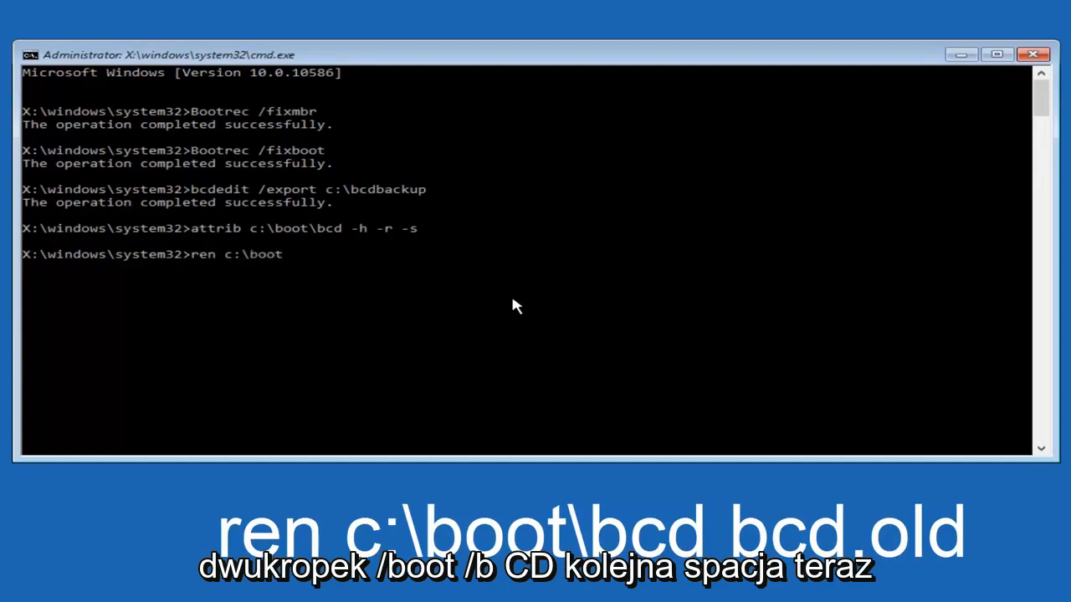
type("\\")
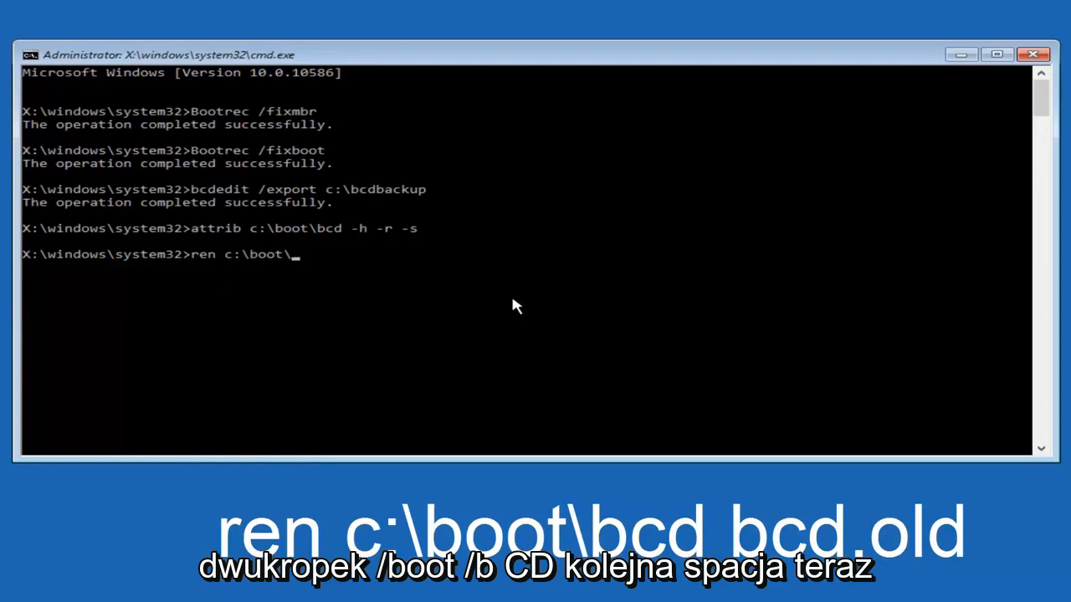
type("bcd")
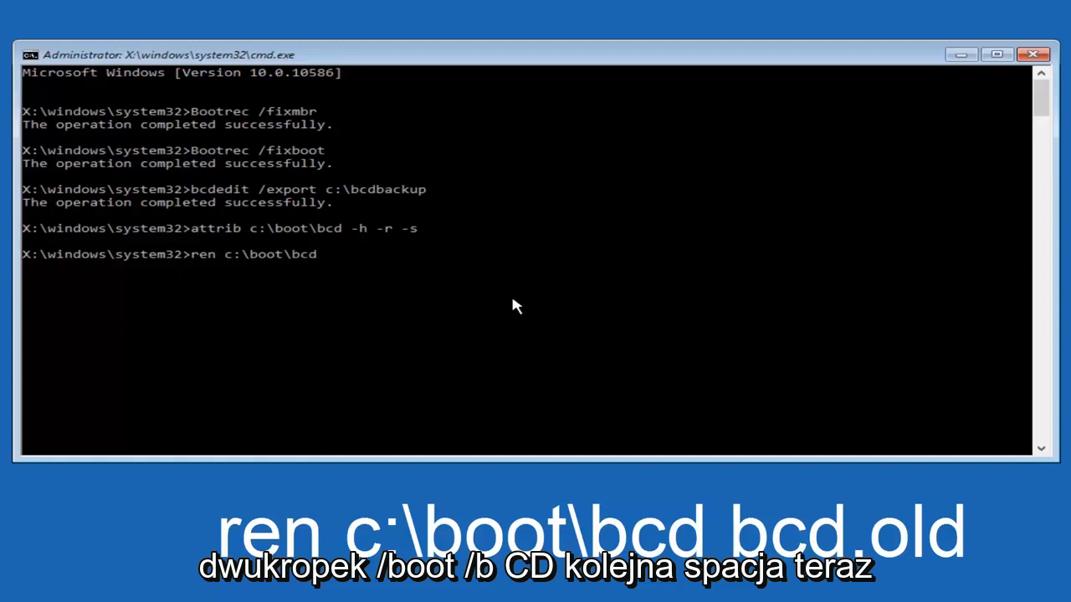
type("bcd")
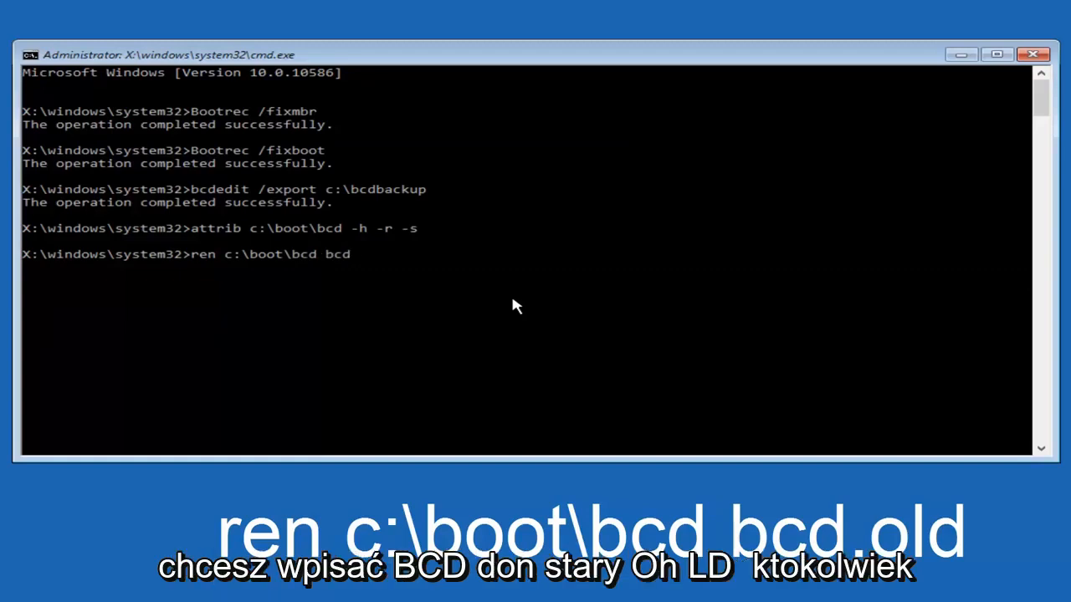
type(".okl")
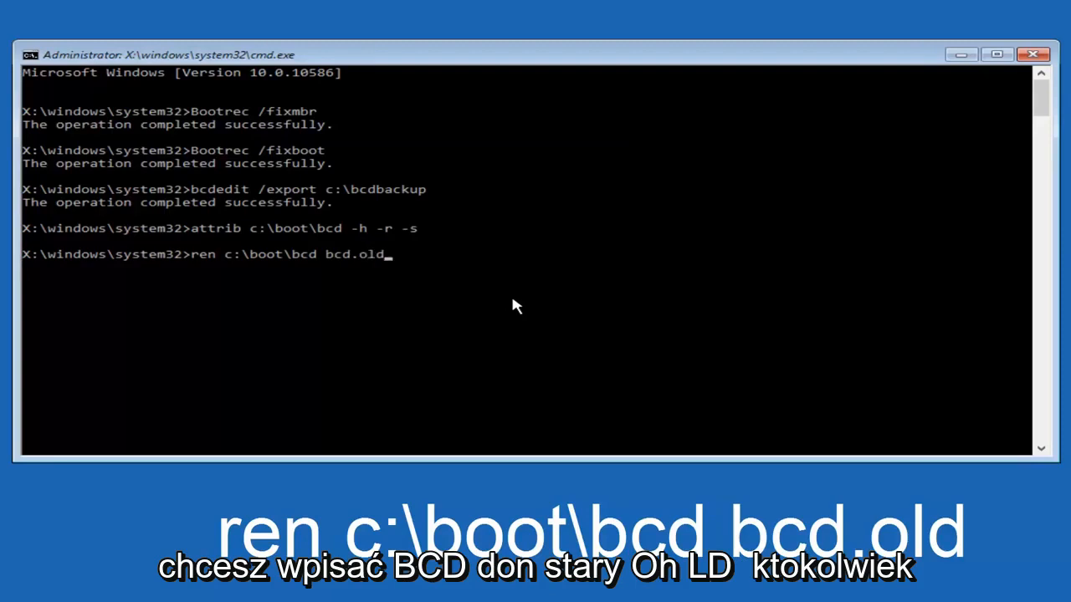
key("enter")
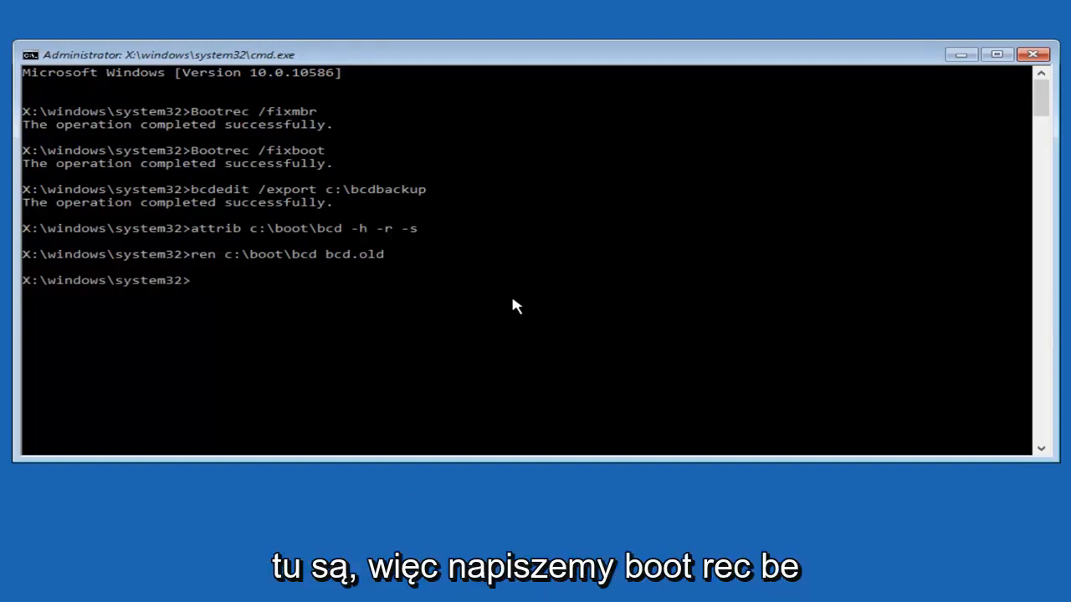
Run bootrec /rebuildbcd and confirm adding the Windows installation, returning to Choose an option
type("b")
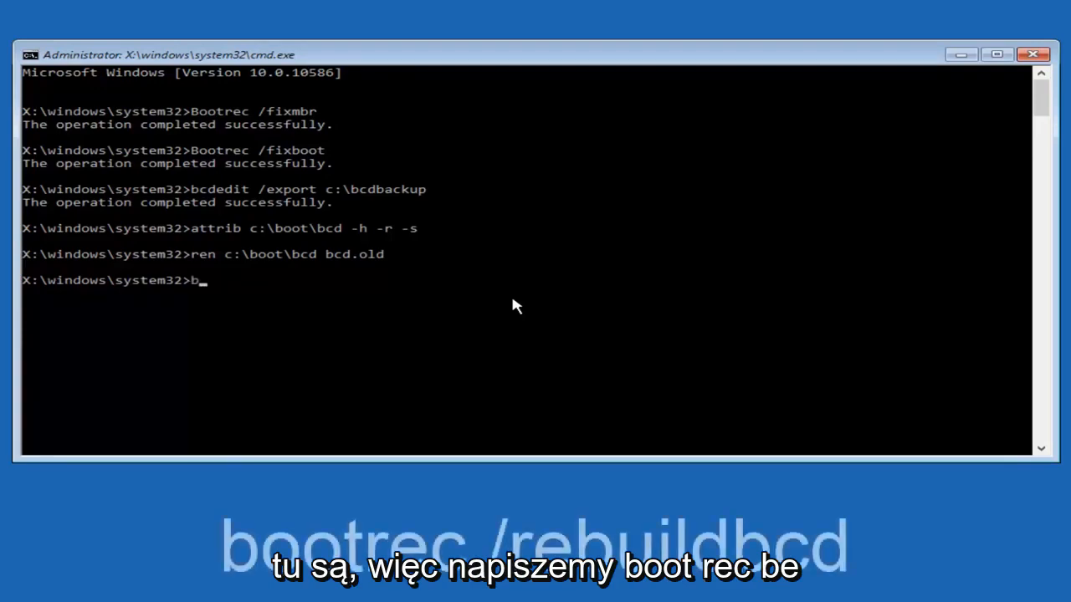
type("ootr")
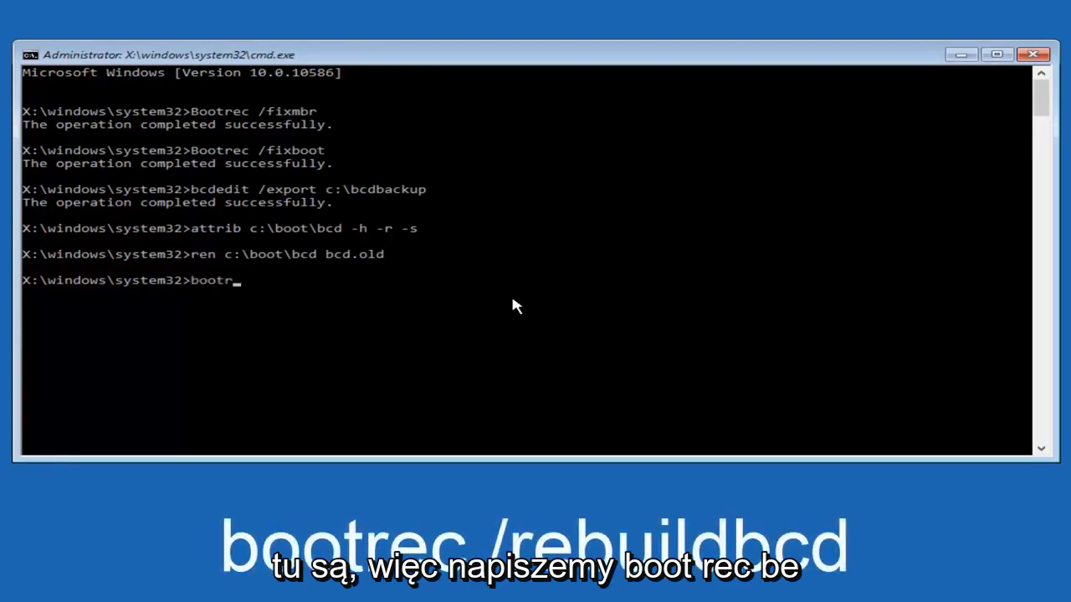
type("ec")
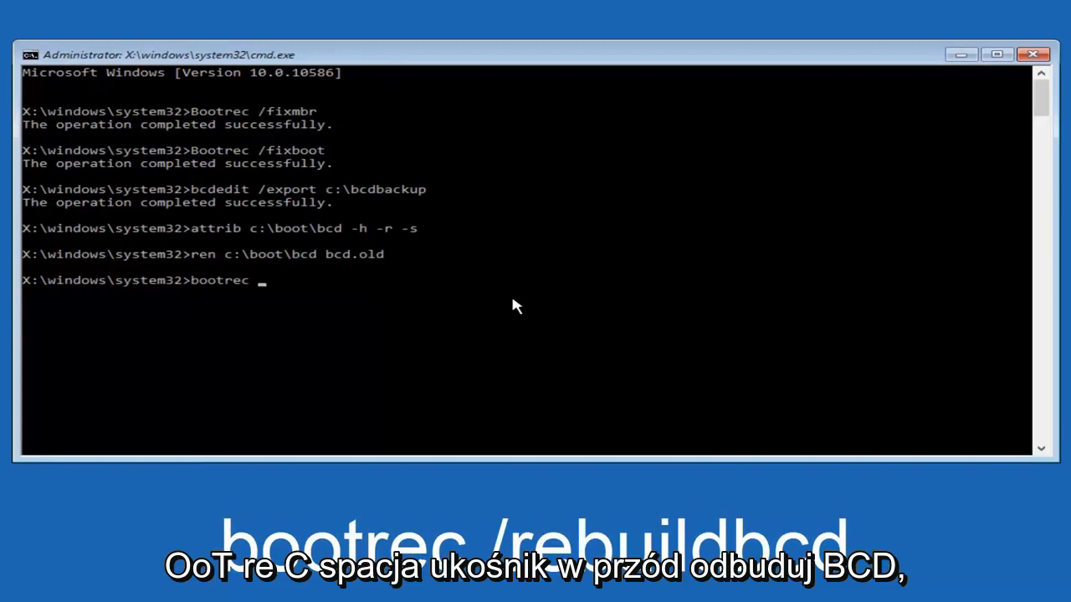
type("/")
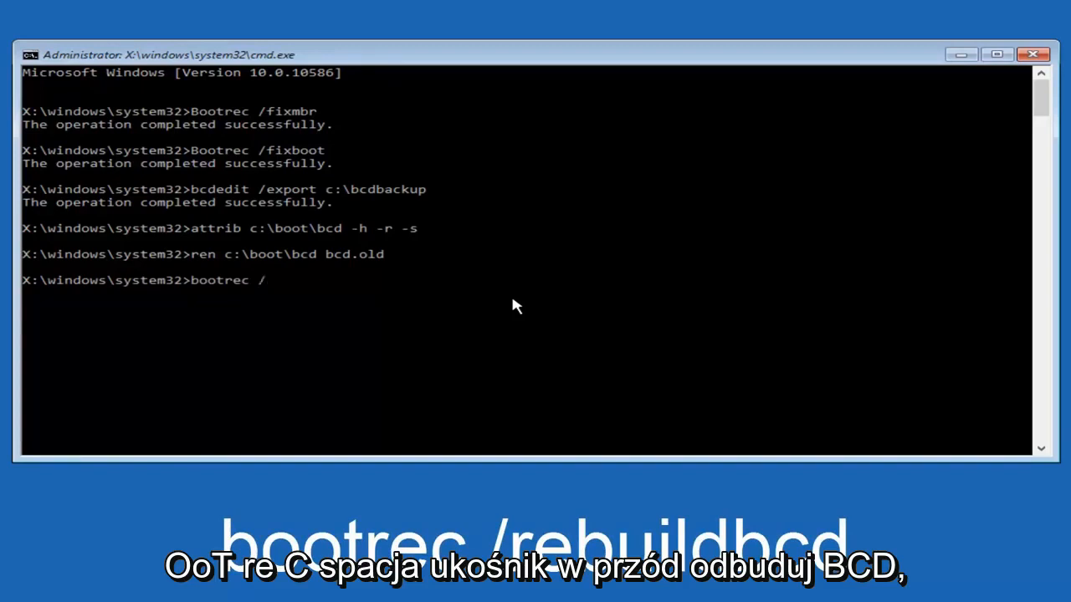
type("rebuil")
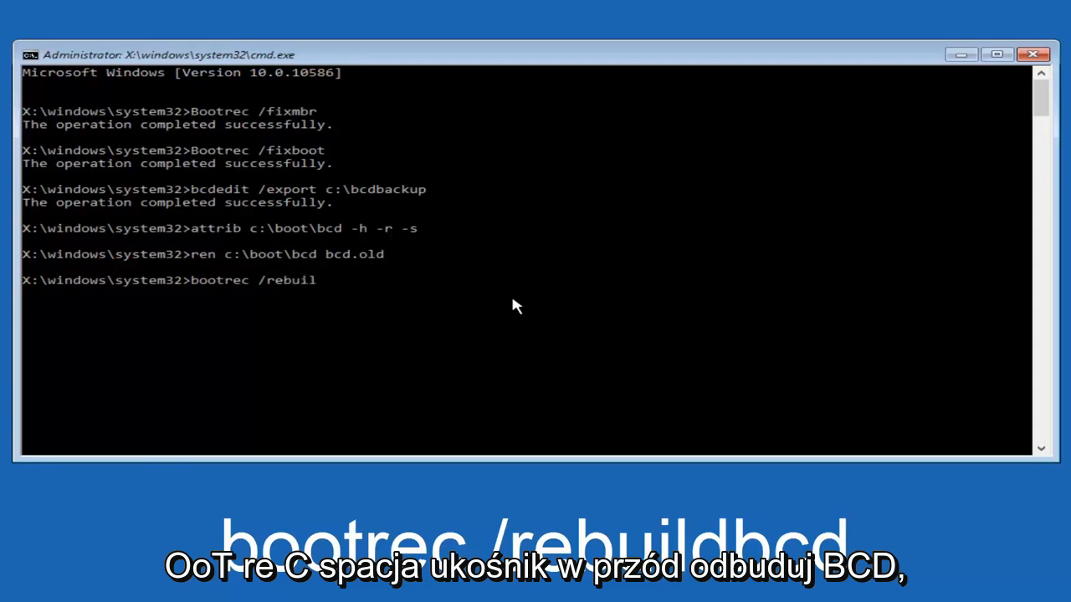
type("dbcd")
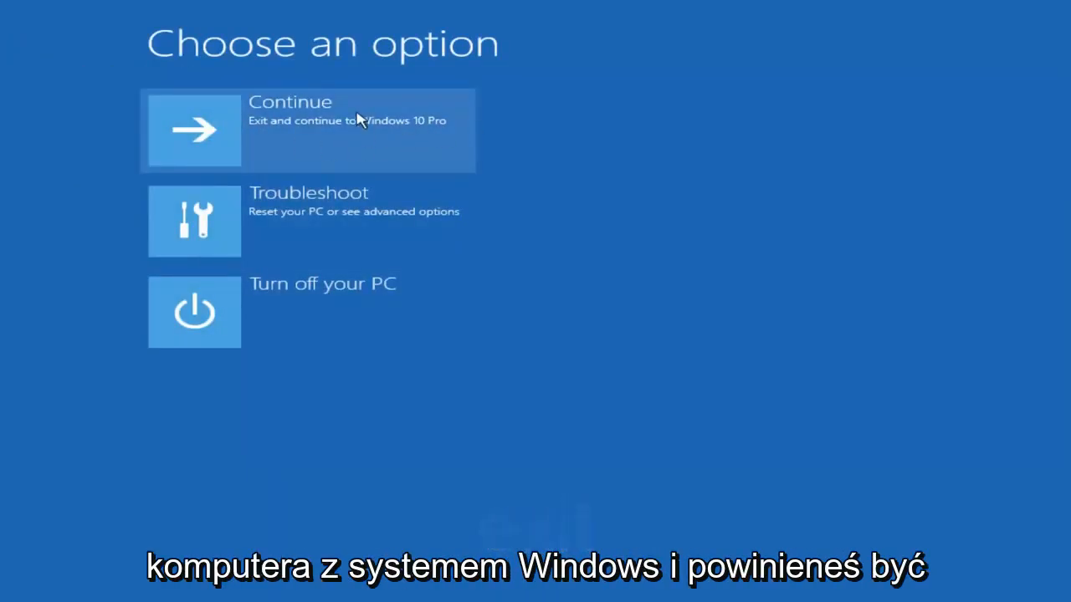
mouse_move(292, 141)
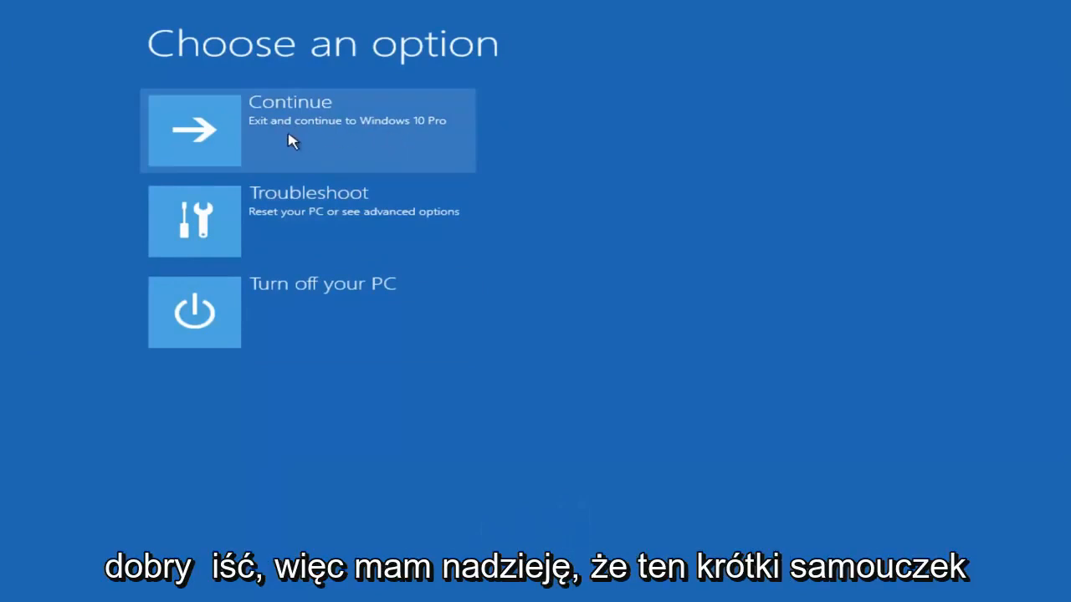